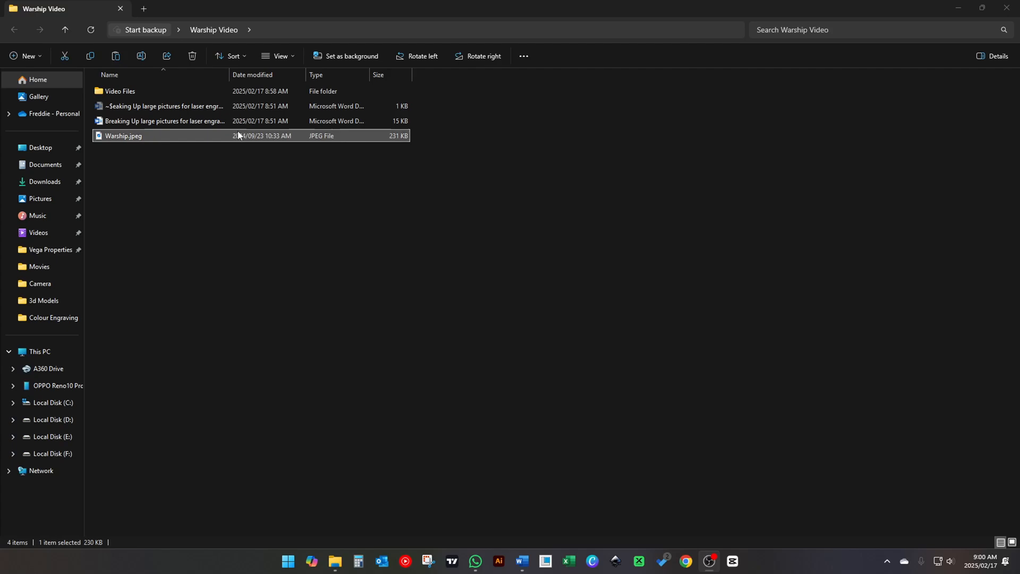
- Open Warship.jpeg from File Explorer and view it in the Photos viewer
double_click(123, 135)
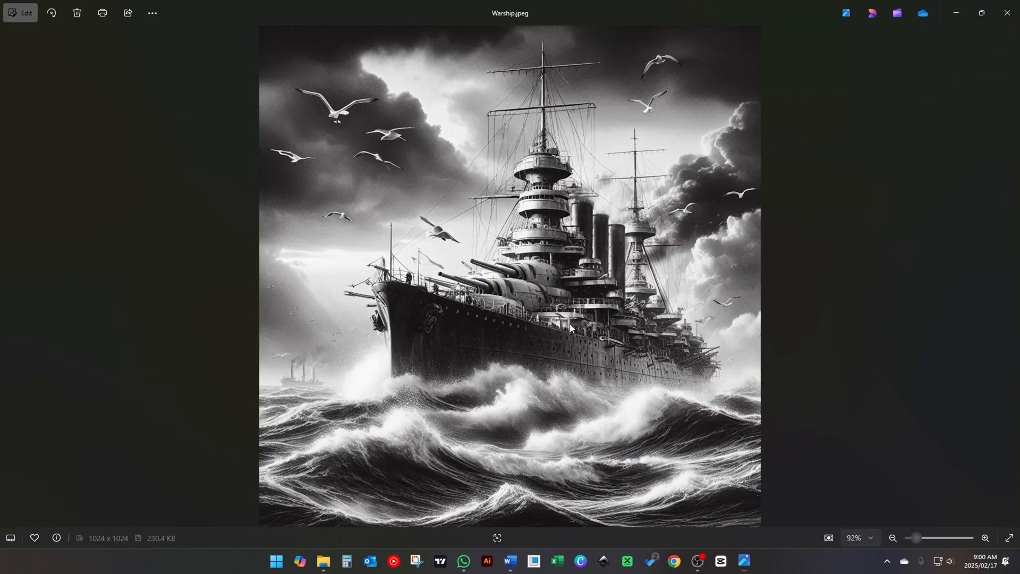
mouse_move(779, 164)
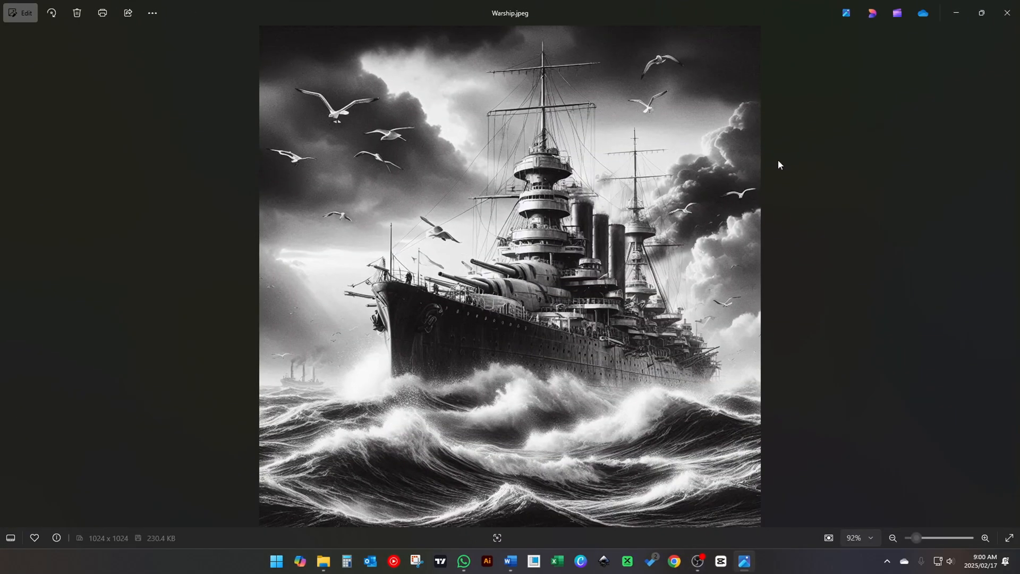
scroll("up", 3)
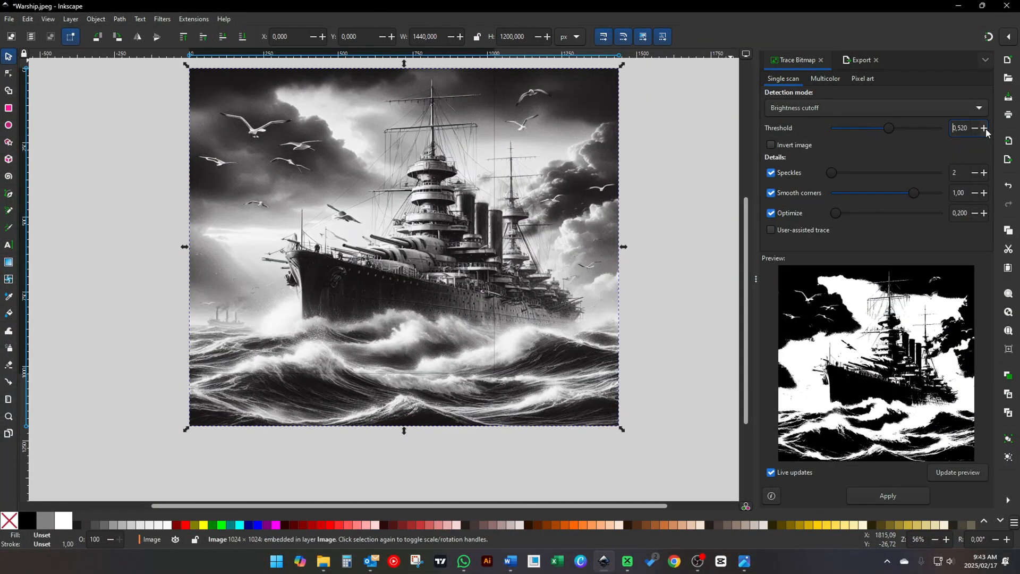
- Lower the Brightness cutoff threshold to 0.510, apply the trace and move the path aside
left_click(974, 127)
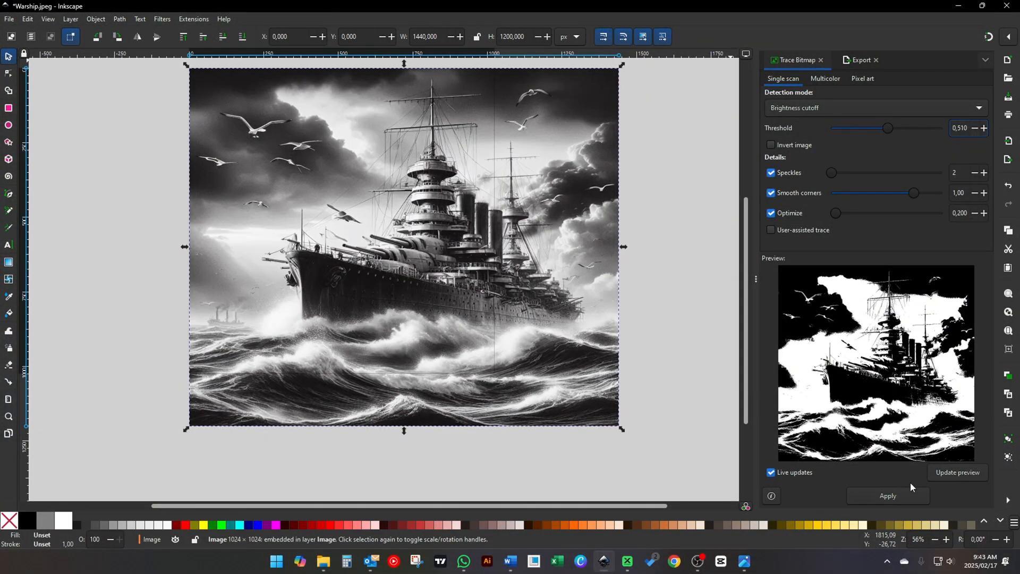
left_click(886, 495)
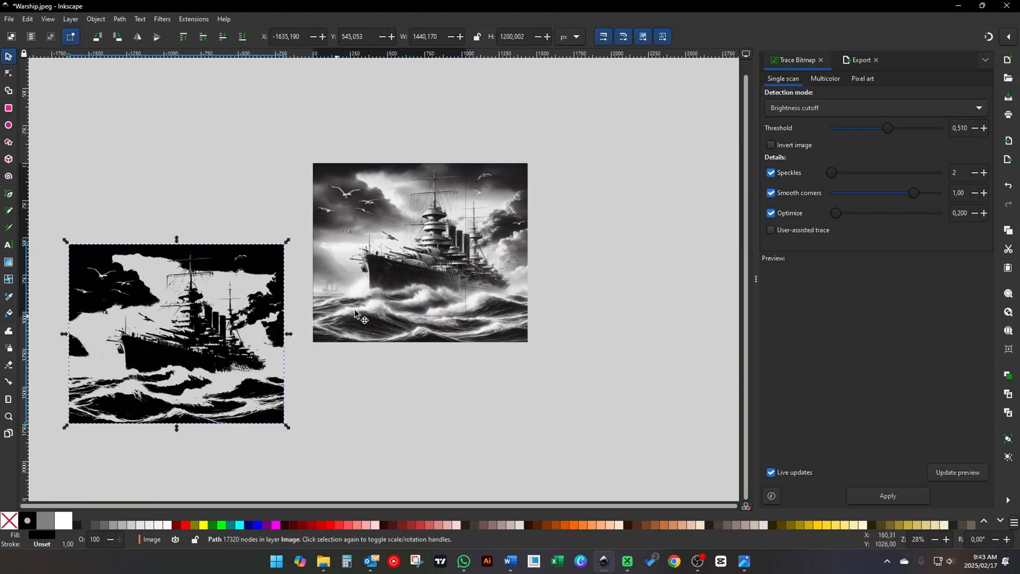
left_click(419, 253)
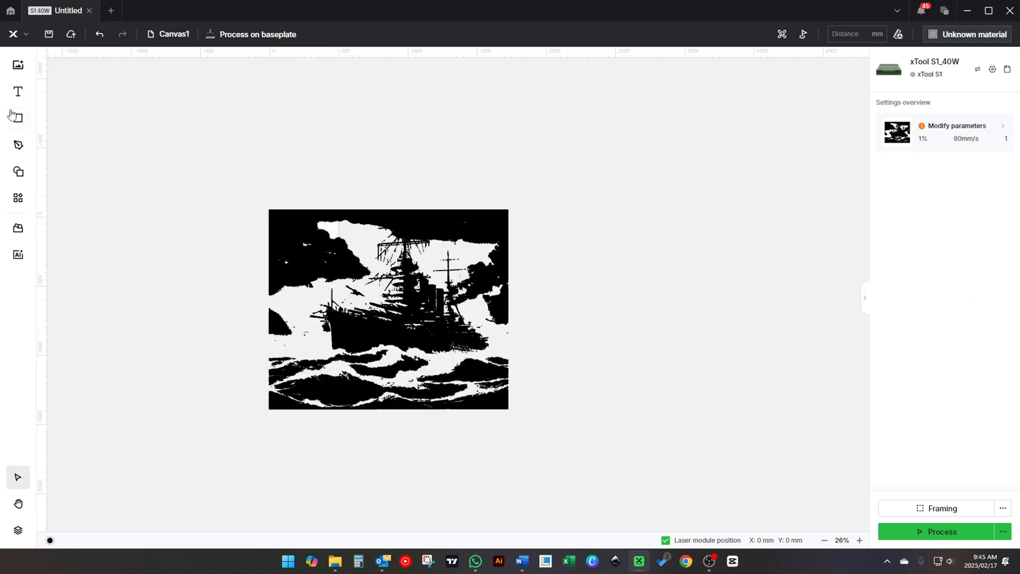
- Draw a rectangle over the traced warship and crop the image to a portrait shape
left_click(18, 118)
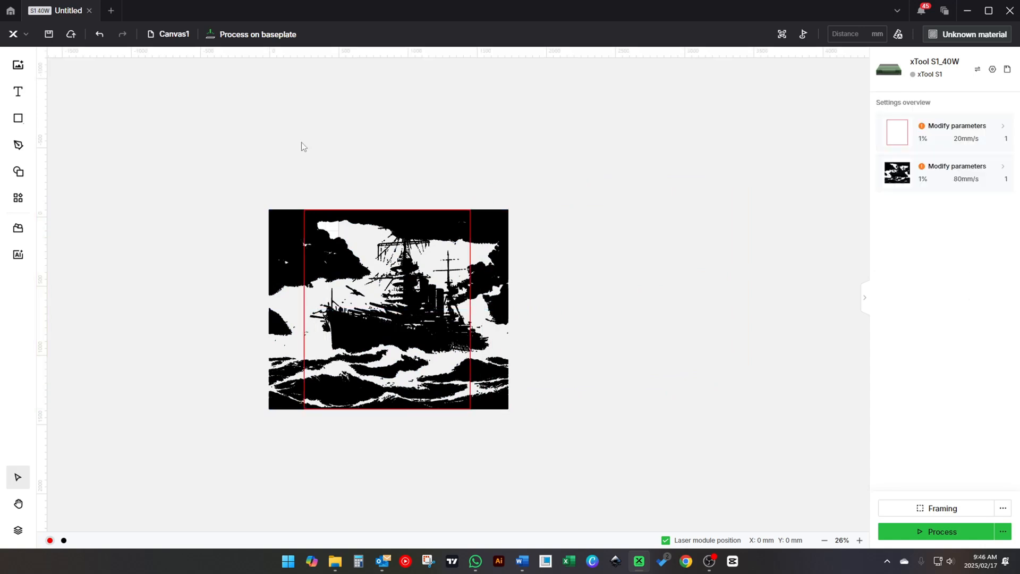
left_click(281, 62)
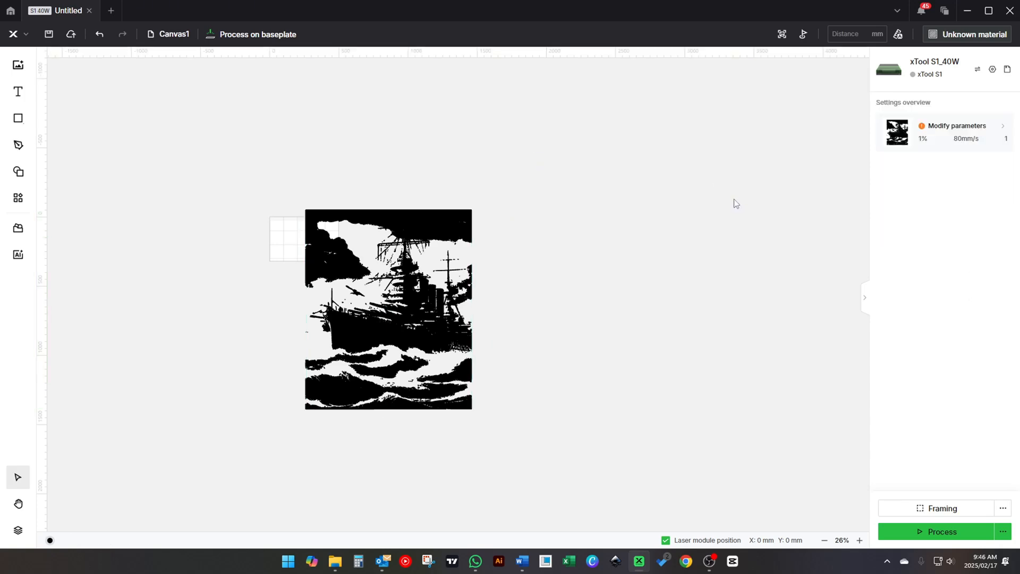
- Save the project locally under the name Warship Main
left_click(48, 34)
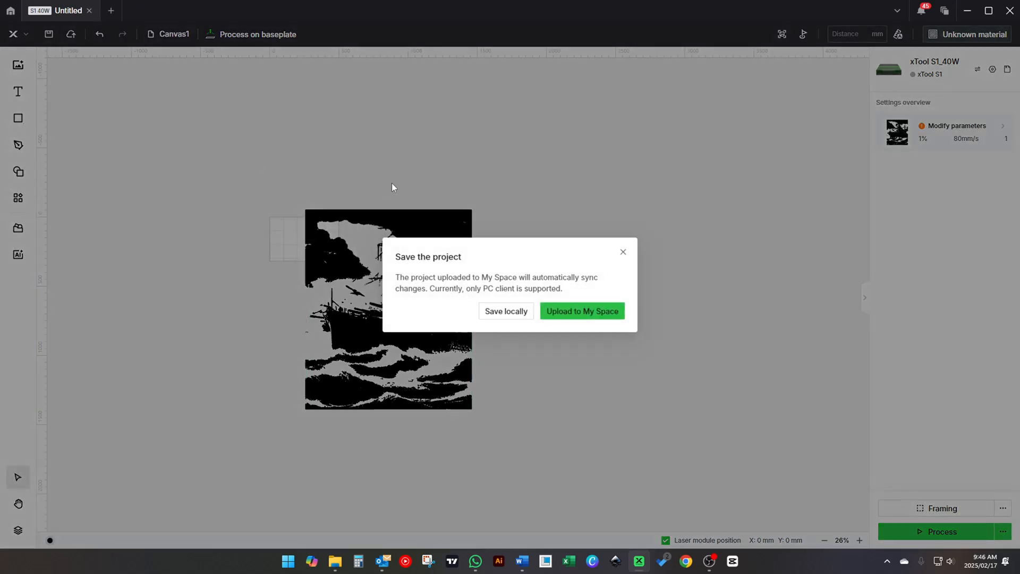
left_click(505, 311)
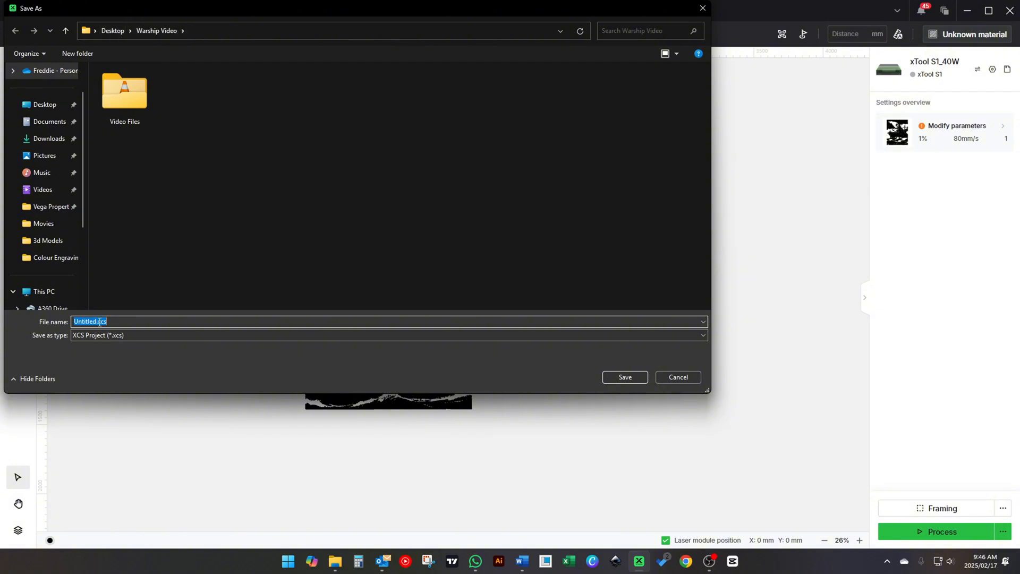
left_click(624, 376)
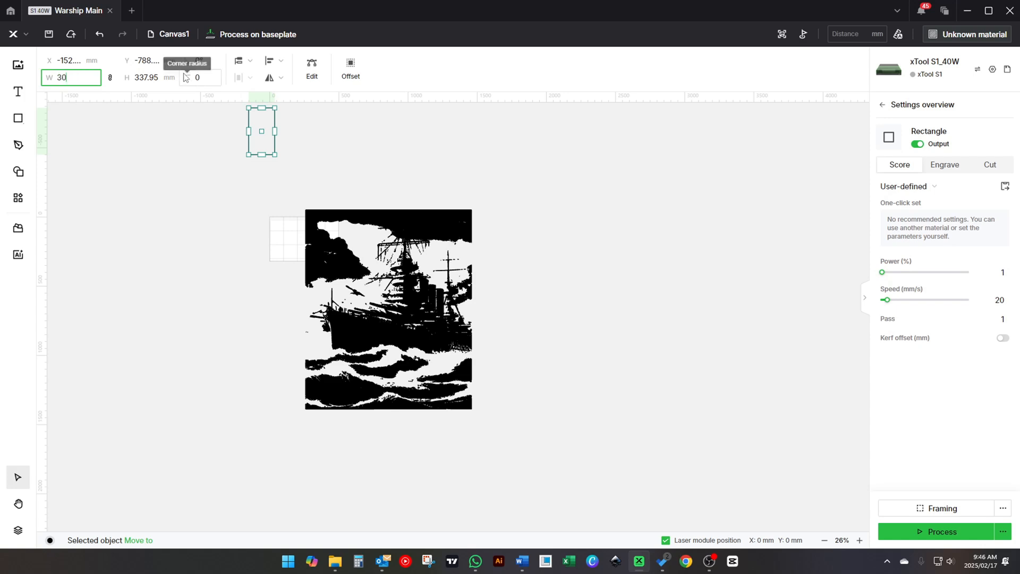
- Make a 300×480 mm rectangle and set it as a Cut object on its own layer
type("300")
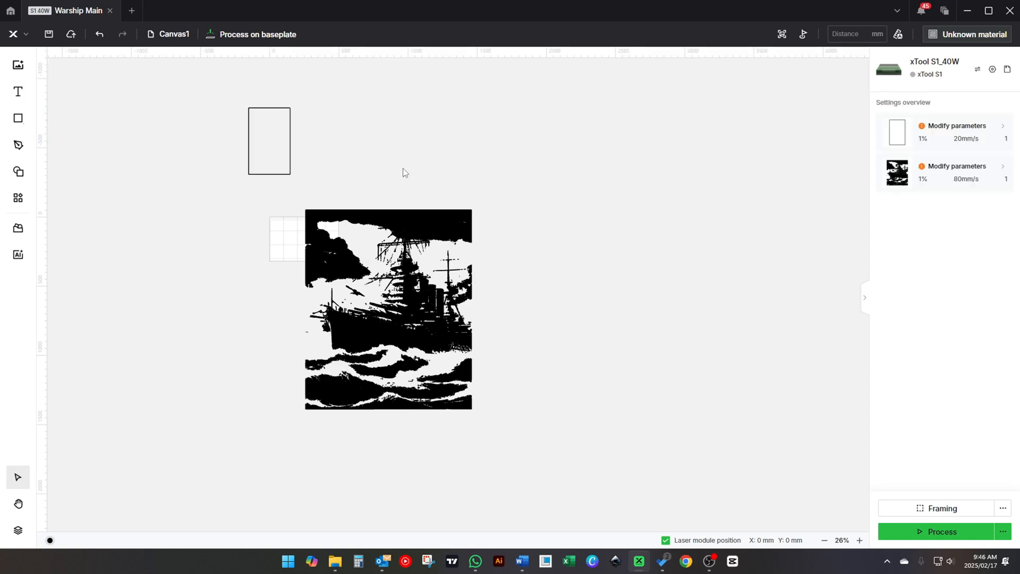
left_click(269, 140)
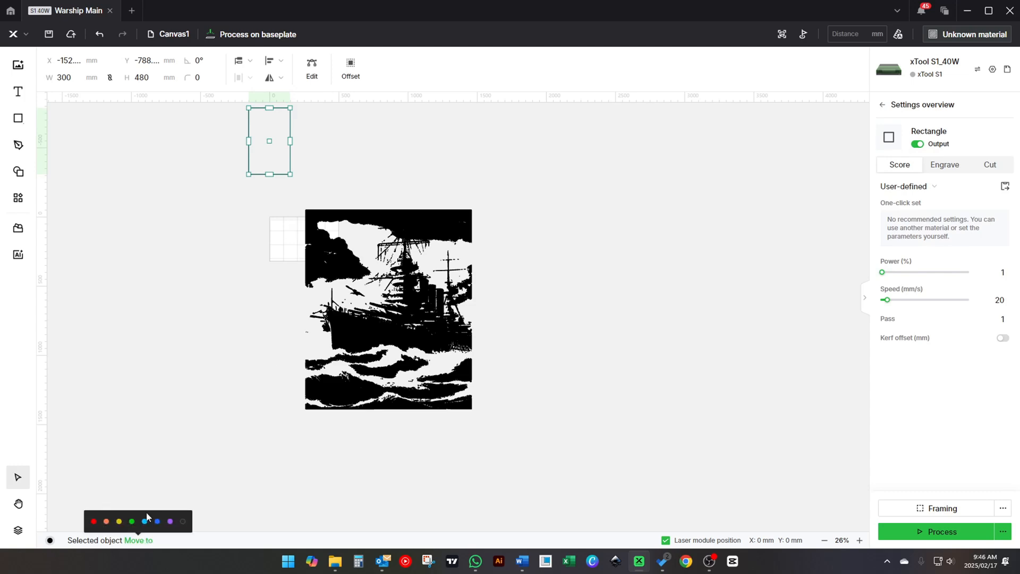
left_click(940, 531)
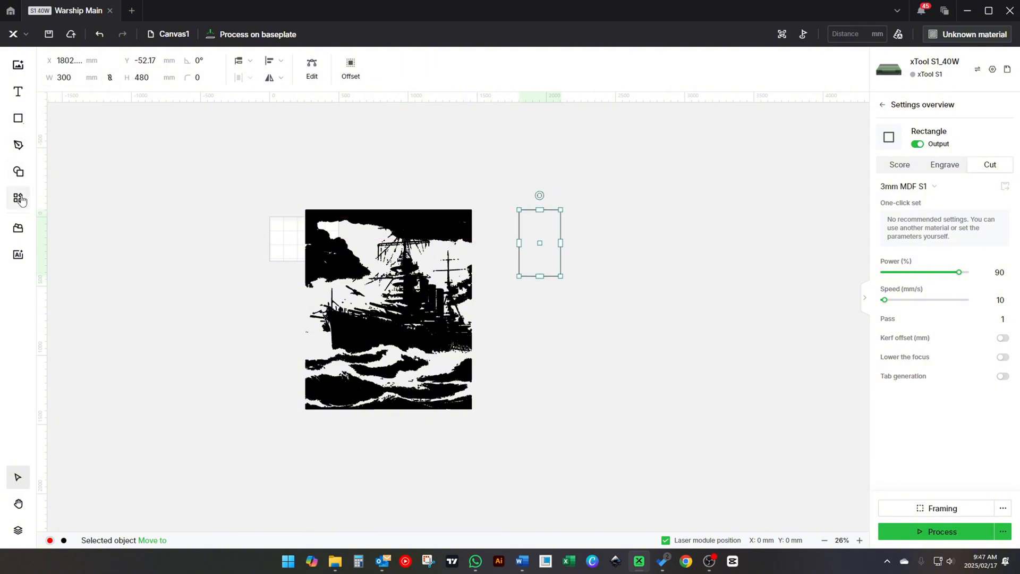
- Repeat the rectangle as a Grid array of 4 columns and 3 rows with 0 spacing
left_click(18, 198)
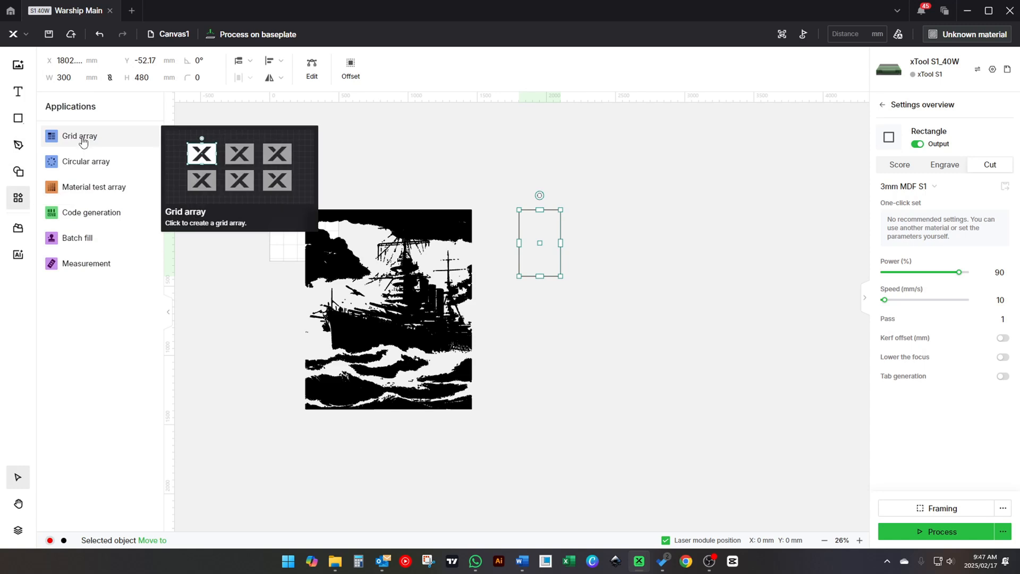
left_click(79, 136)
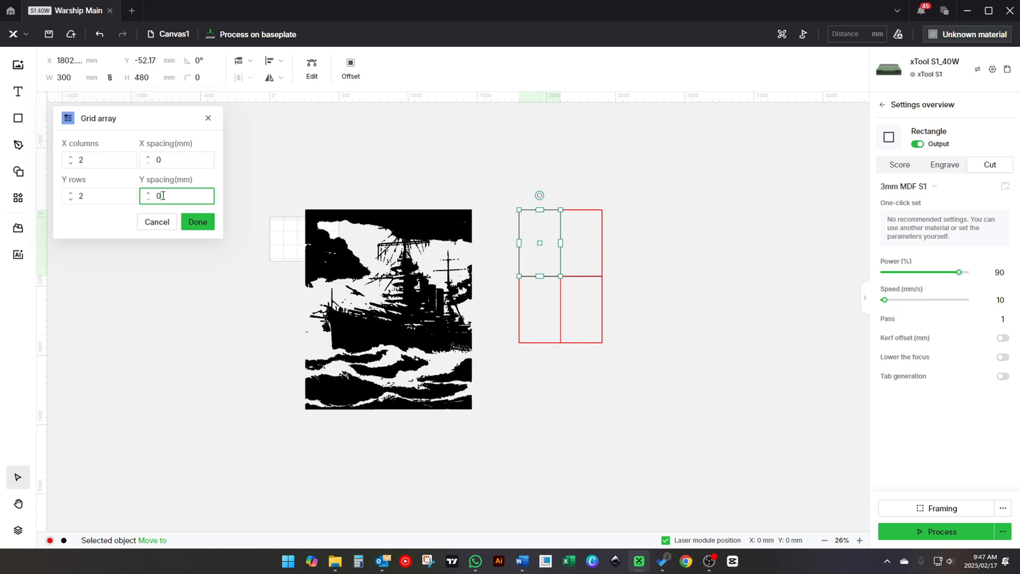
left_click(97, 159)
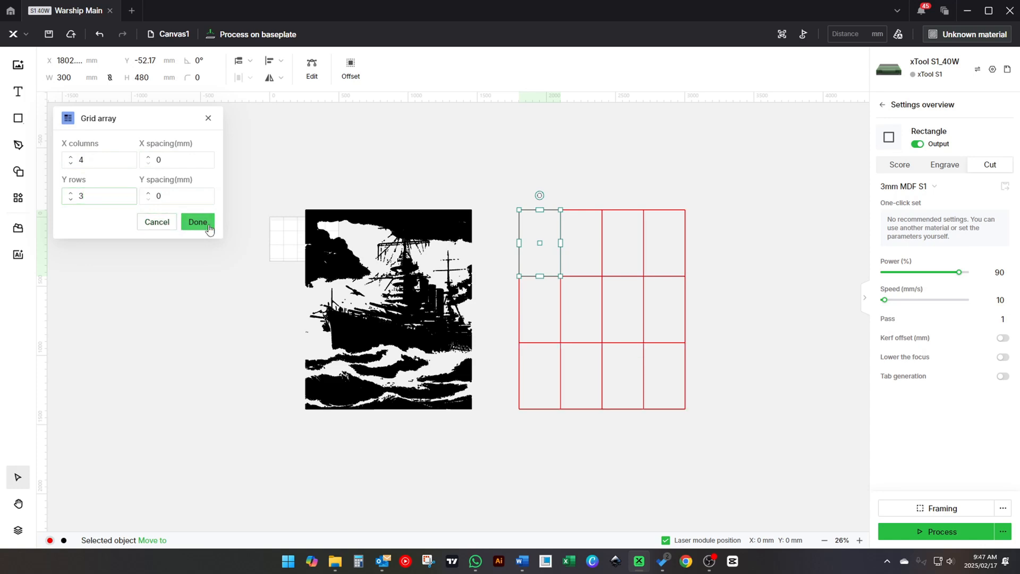
left_click(197, 222)
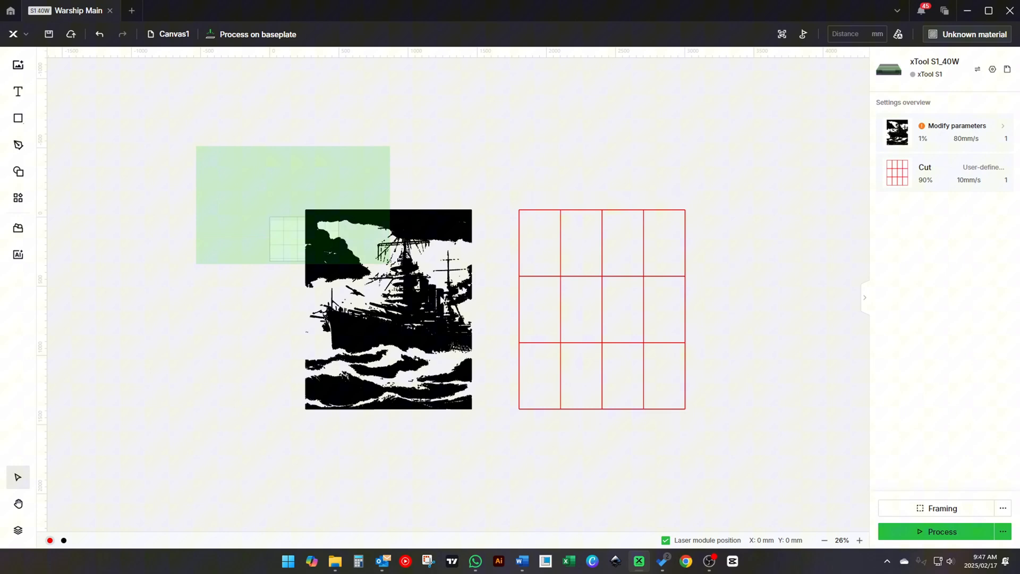
- Horizontally centre the 4×3 tile grid over the cropped warship picture
left_click(276, 63)
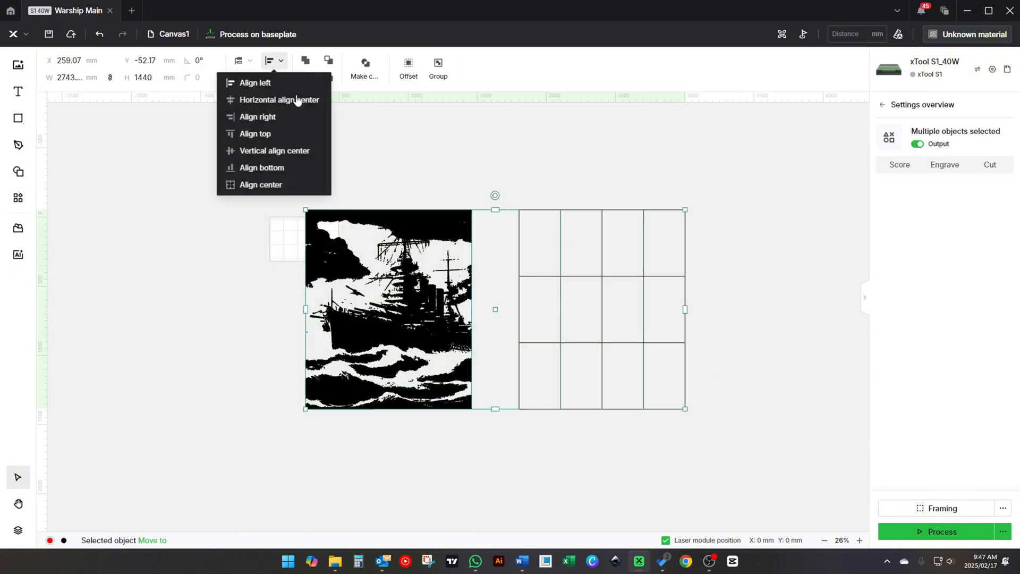
left_click(279, 100)
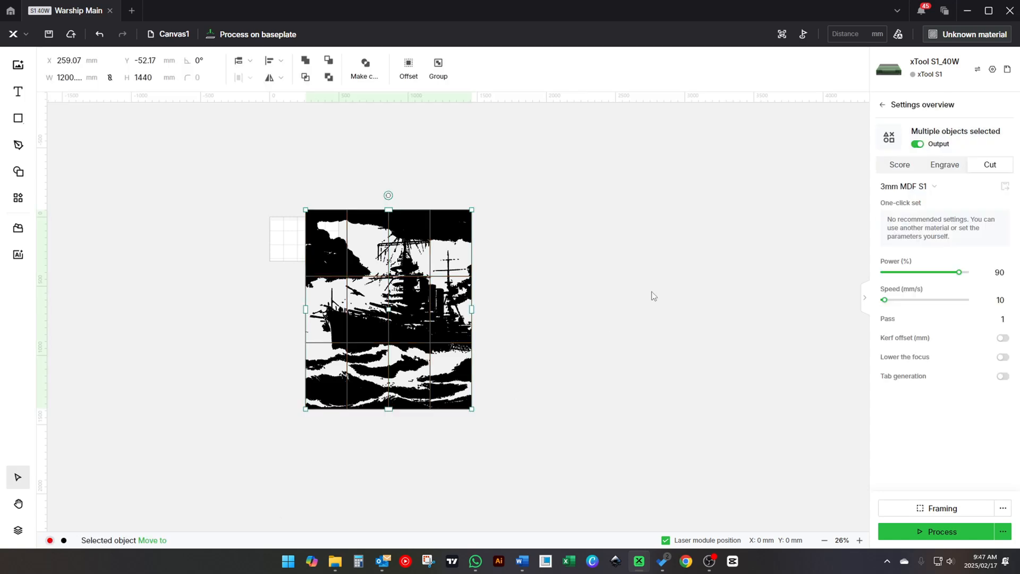
mouse_move(266, 117)
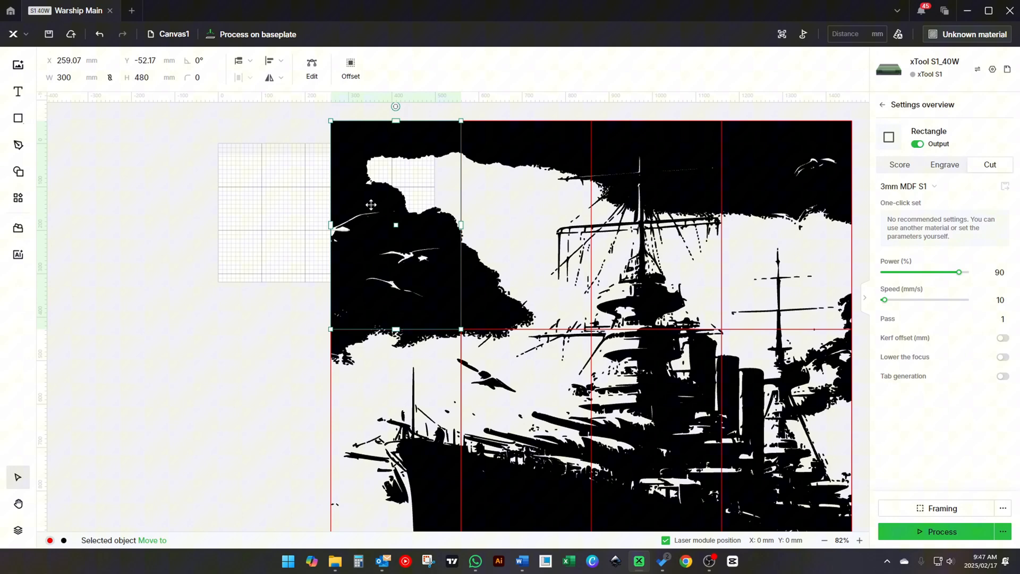
- Copy the top-left tile rectangle into the Untitled project and set it to Cut at 90% power, 10 mm/s
right_click(371, 205)
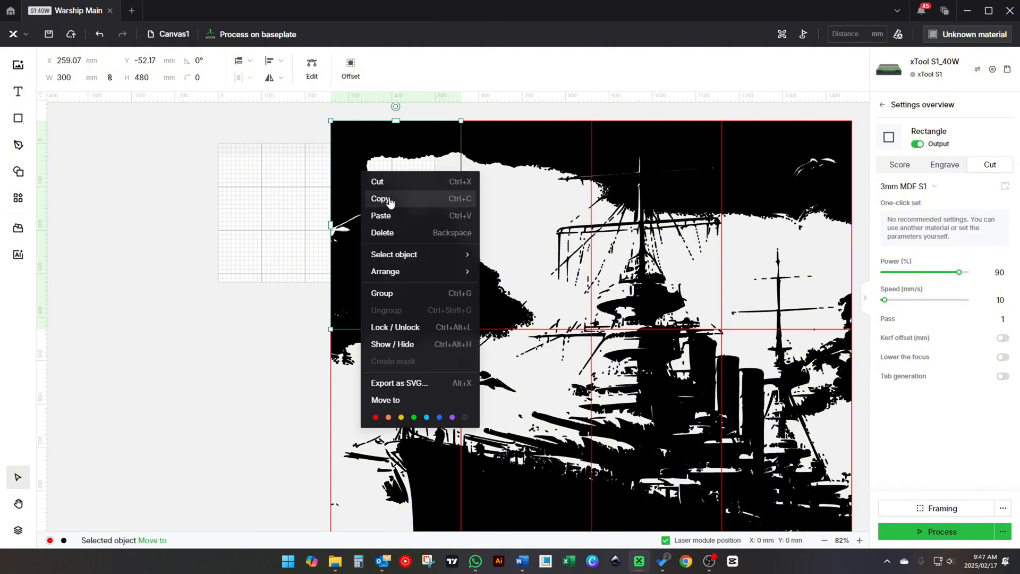
left_click(159, 11)
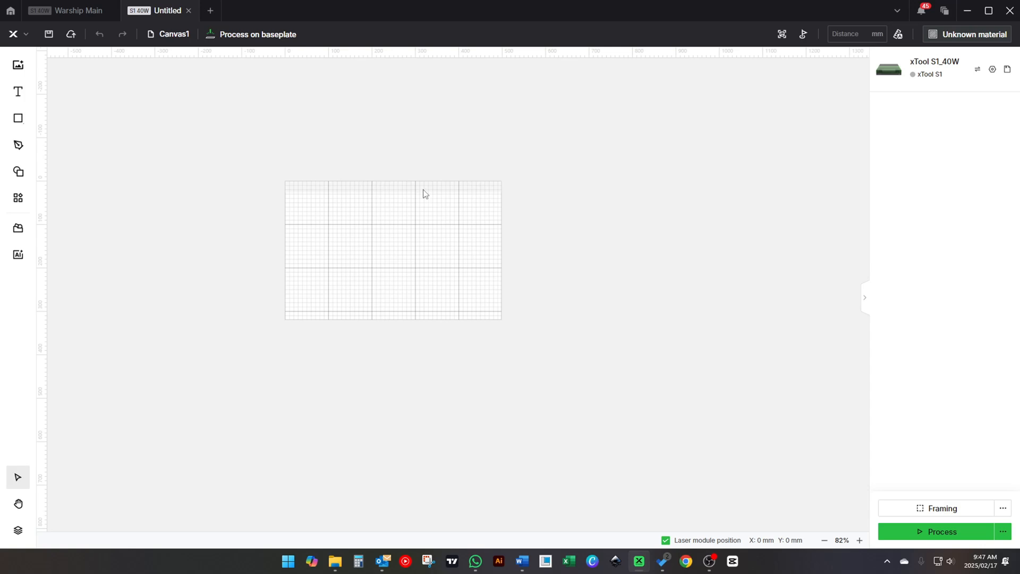
right_click(424, 194)
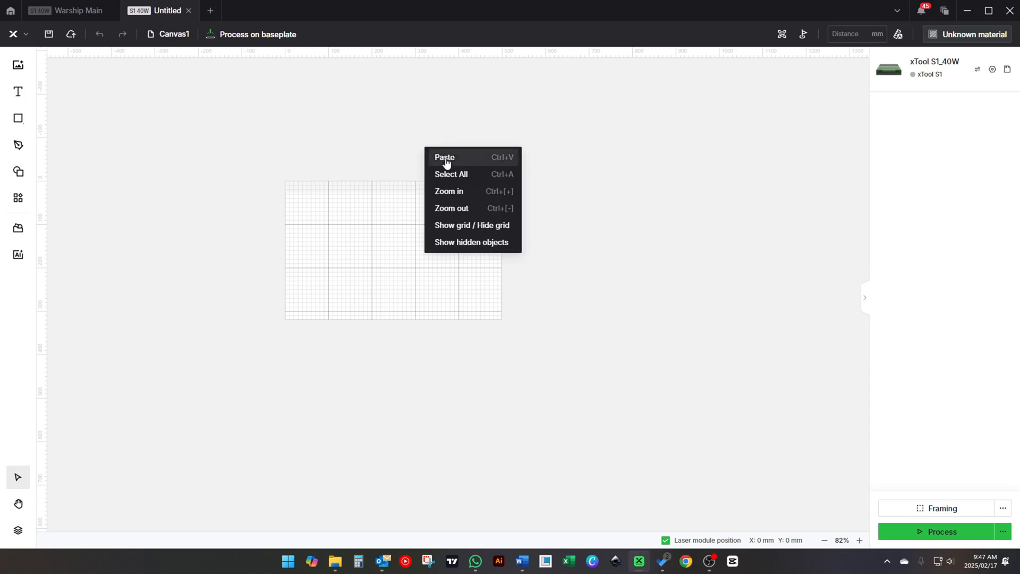
left_click(444, 157)
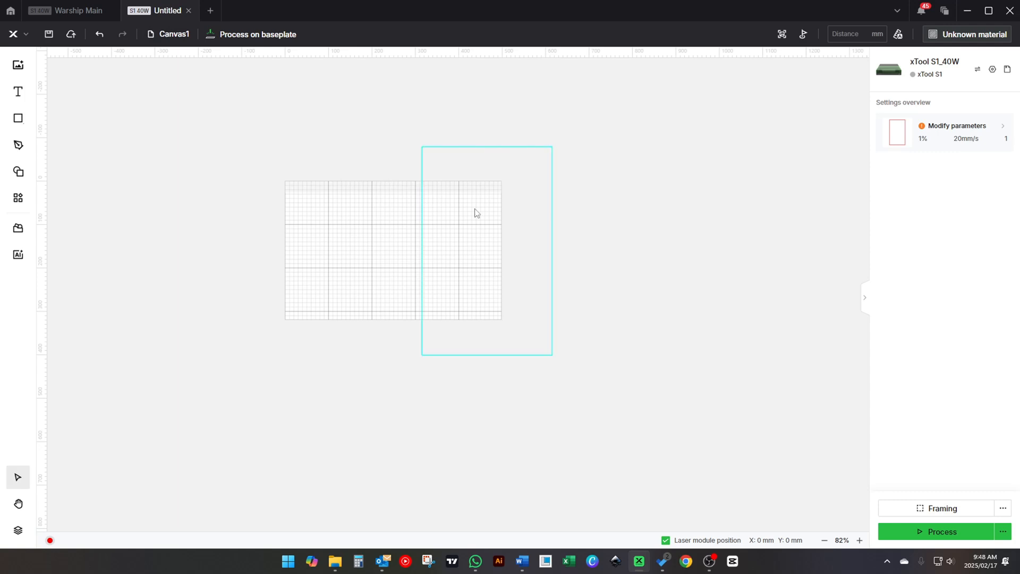
left_click(485, 250)
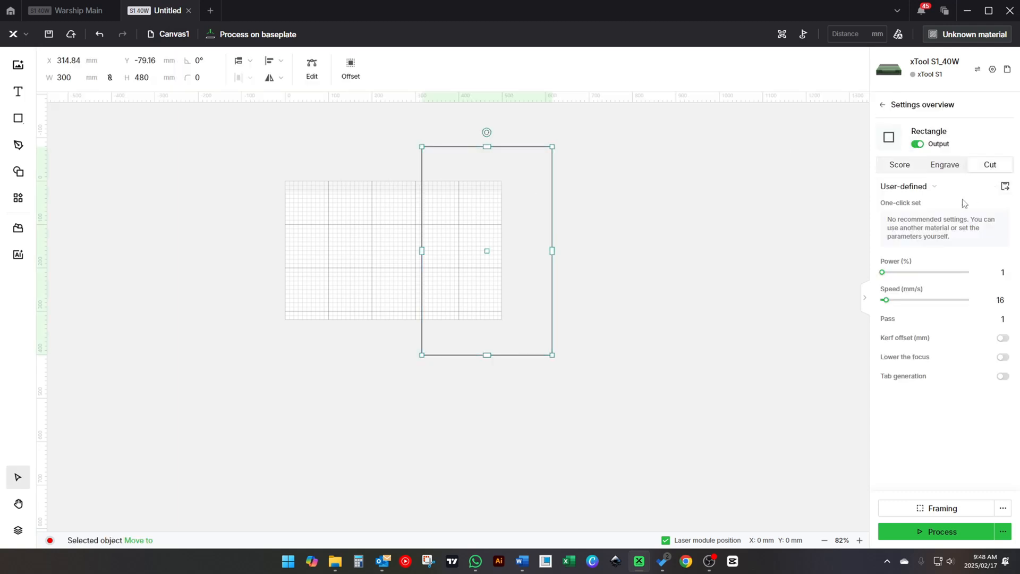
left_click(932, 186)
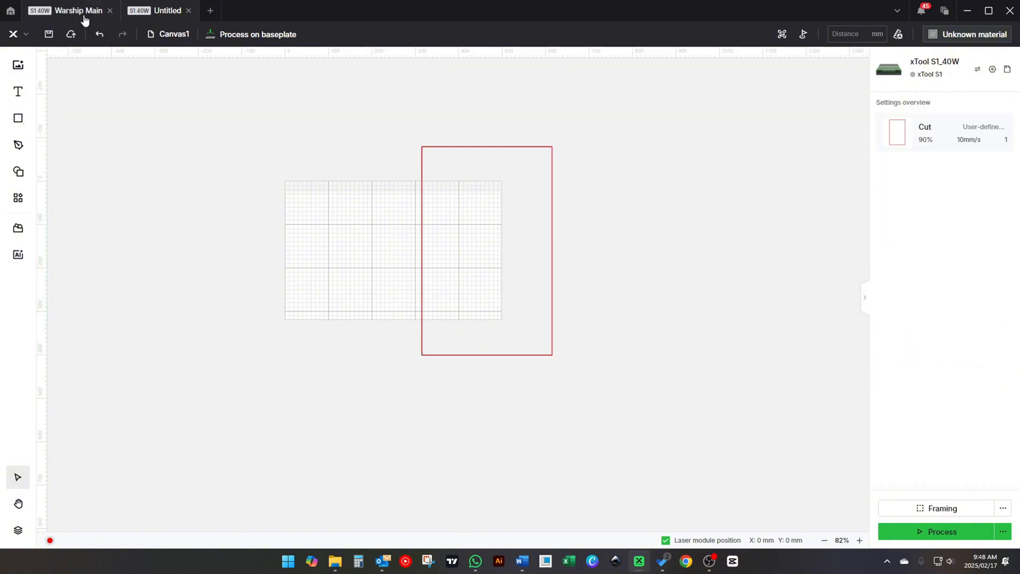
- Intersect the warship with its top-left tile in Warship Main and bring the piece into Untitled
left_click(77, 11)
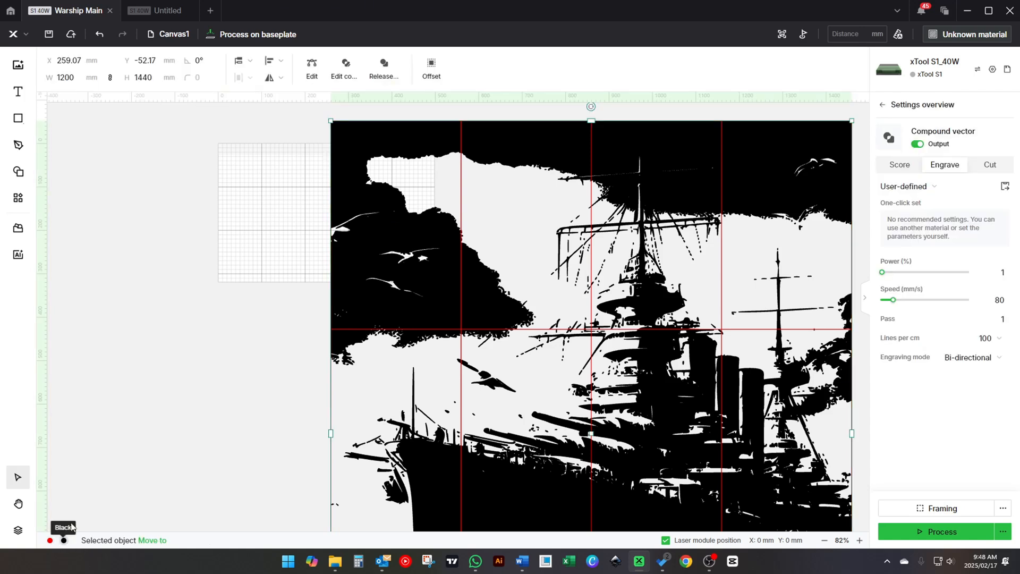
mouse_move(408, 135)
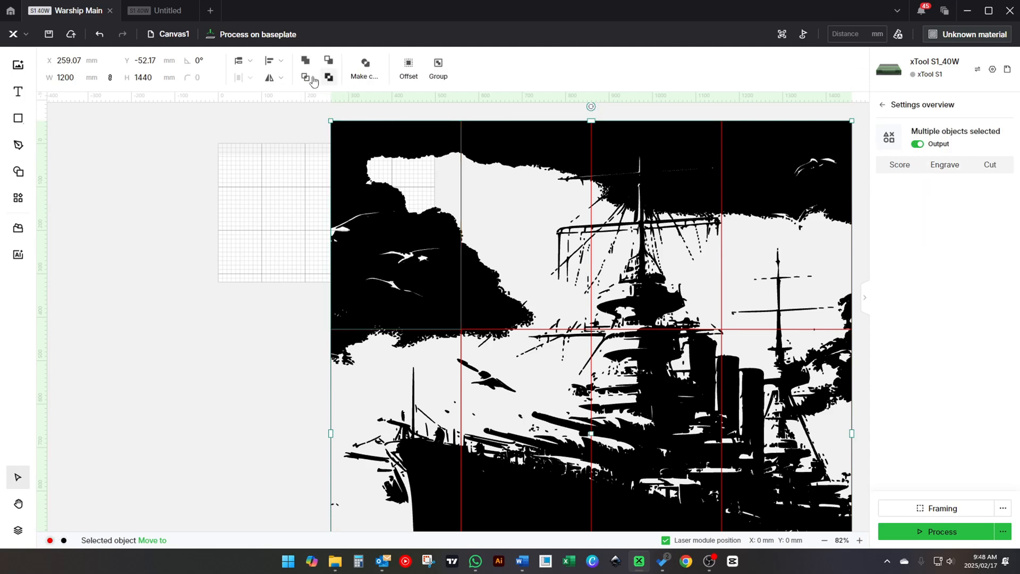
mouse_move(306, 77)
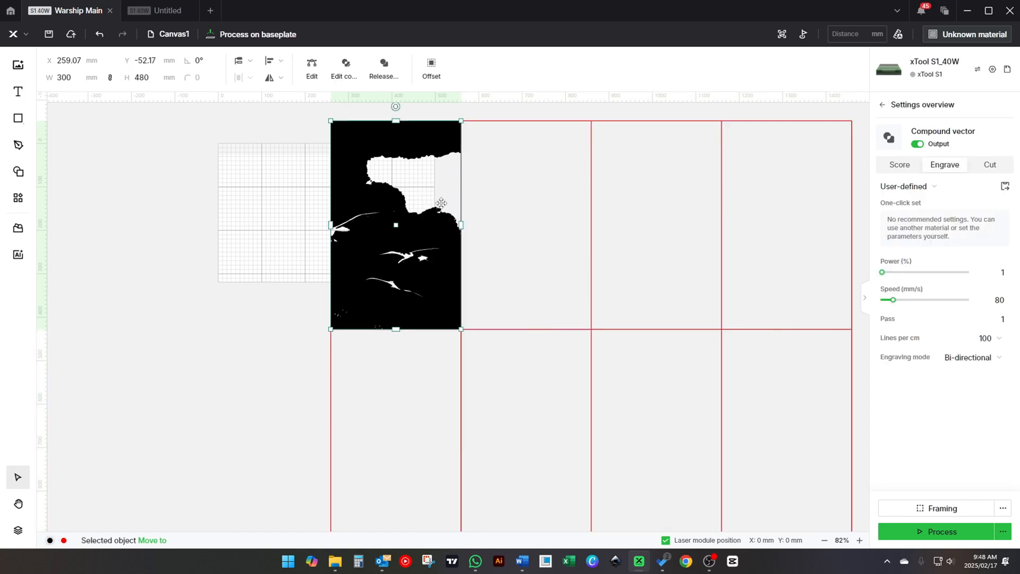
left_click(160, 10)
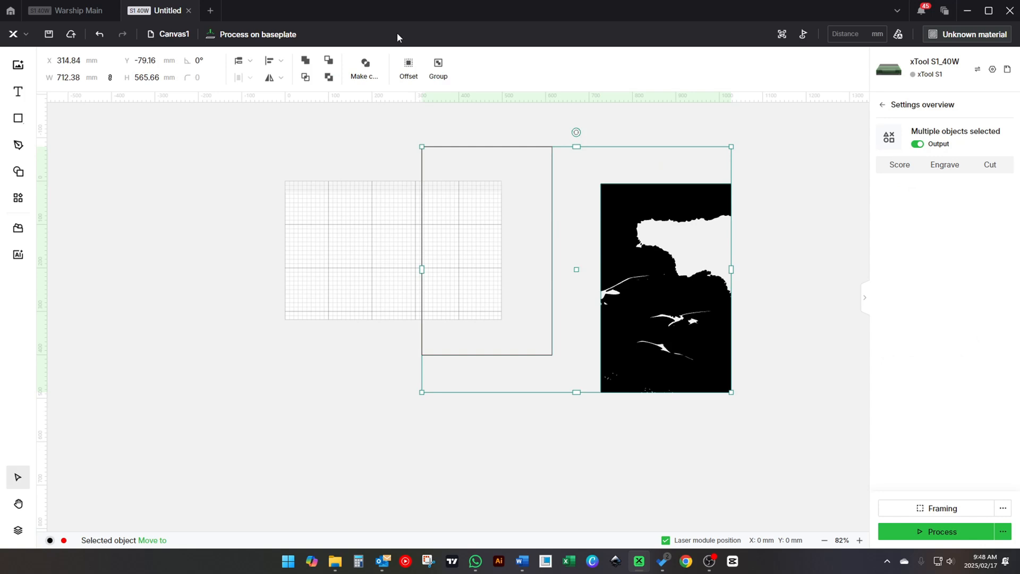
- Centre the tile on its cut rectangle, rotate both 90° and group them
left_click(280, 61)
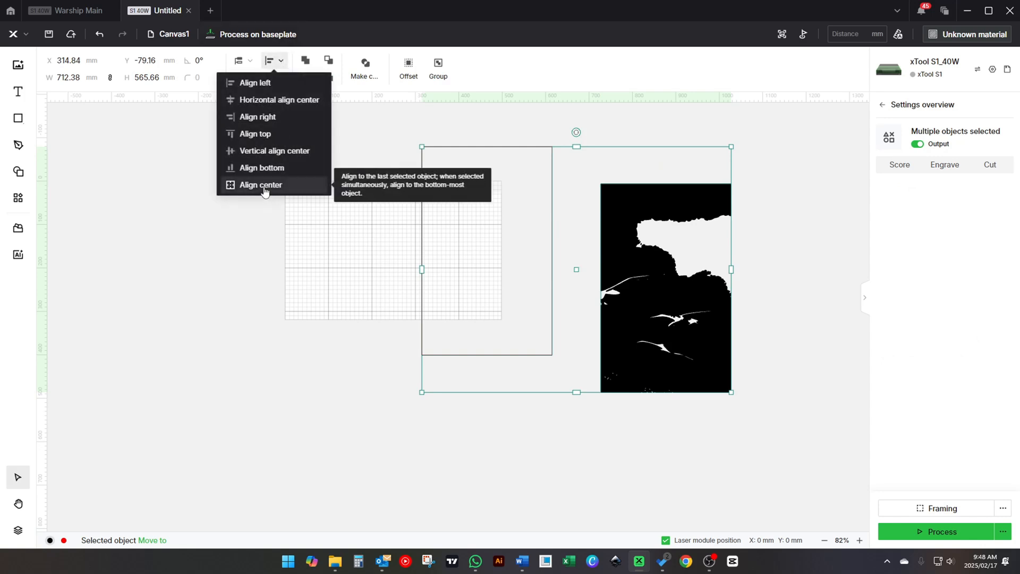
left_click(260, 185)
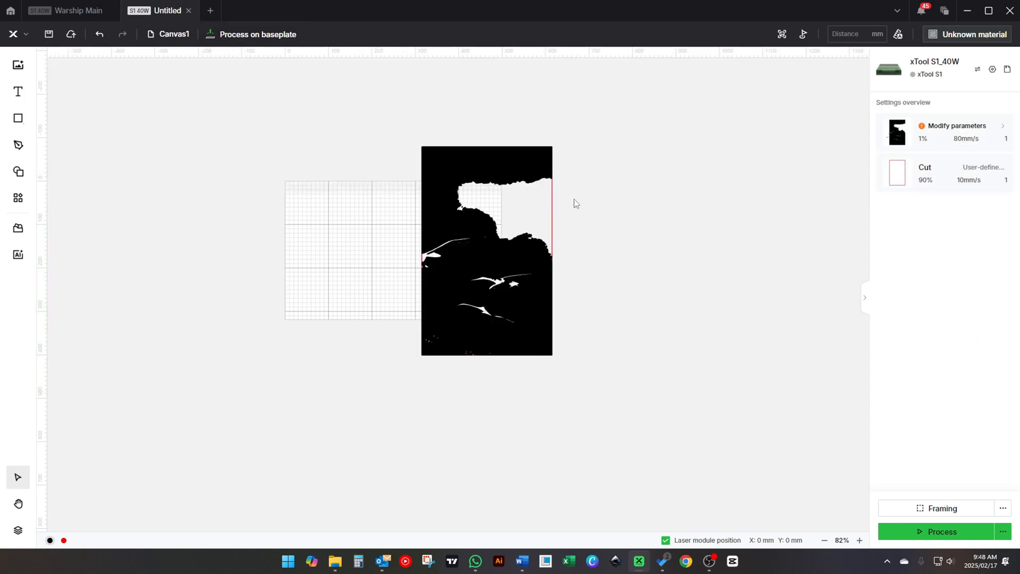
left_click(487, 251)
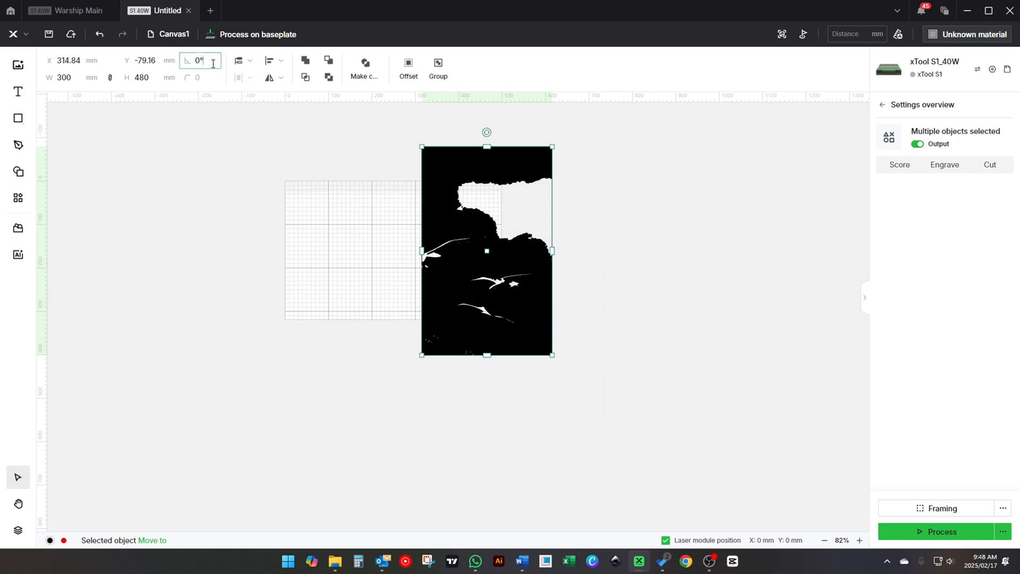
type("90")
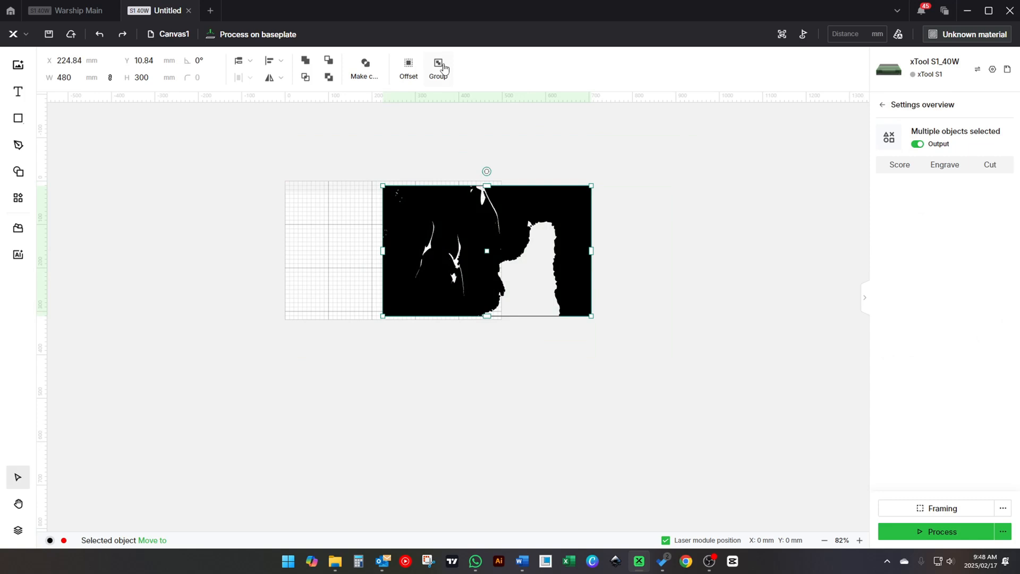
left_click(436, 62)
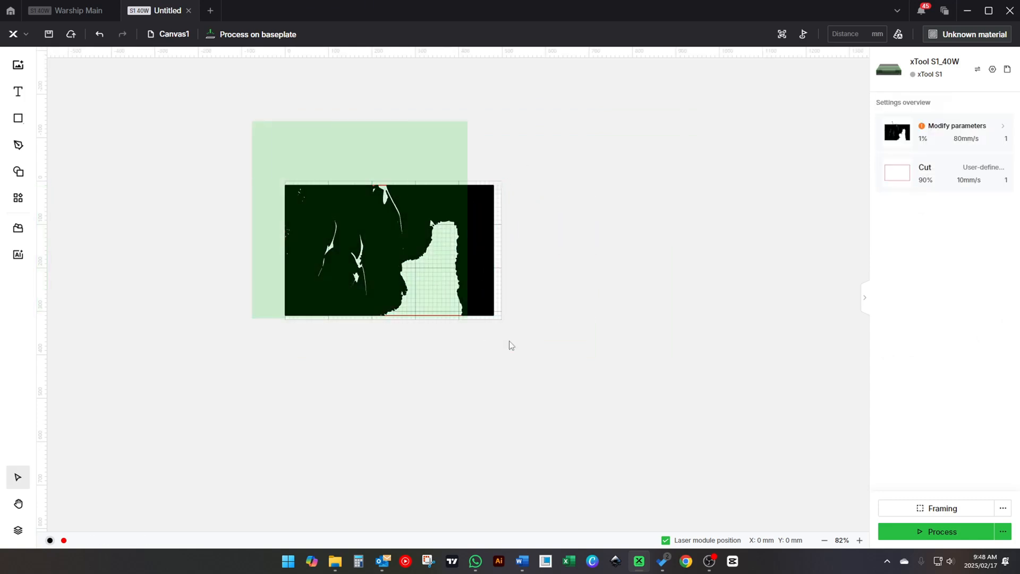
- Centre the group on the work area and apply the 80% power, 300 mm/s engrave preset
left_click(281, 63)
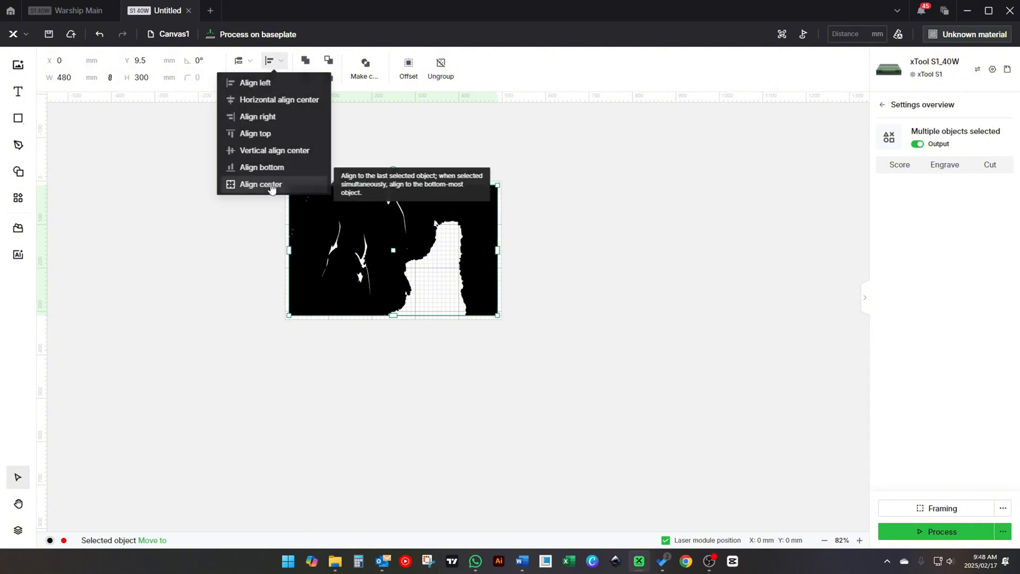
left_click(260, 184)
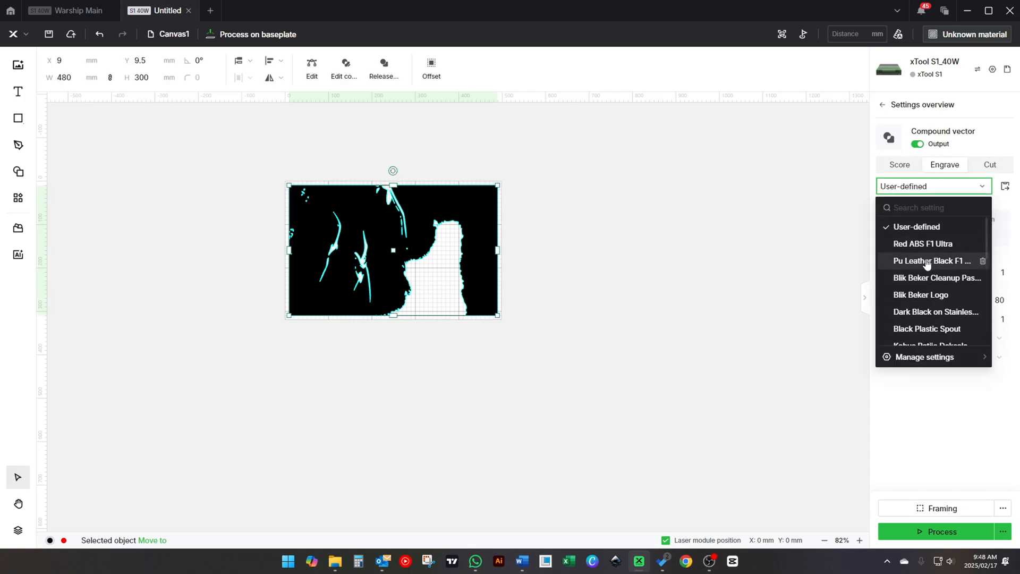
scroll("down", 3)
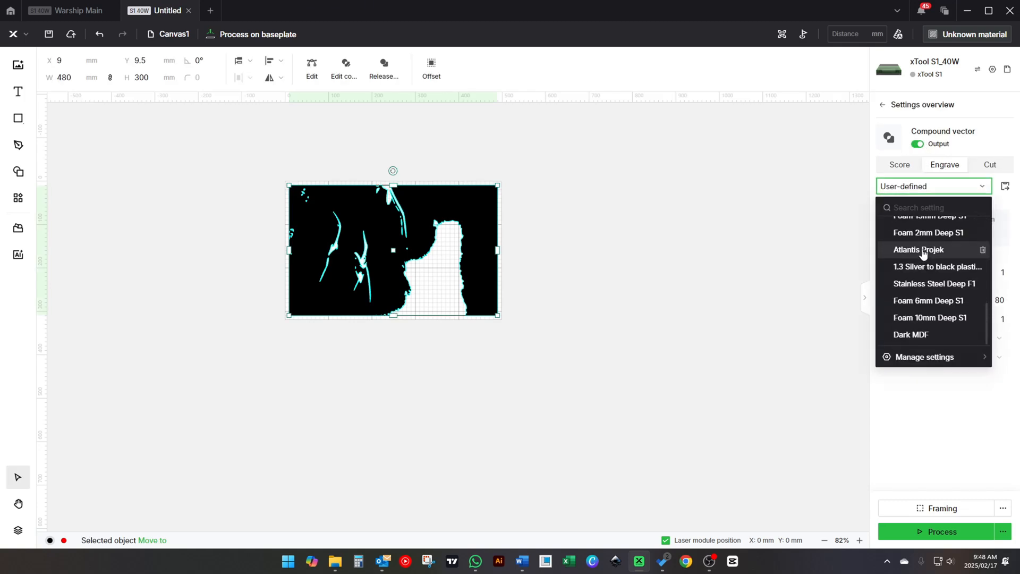
left_click(918, 248)
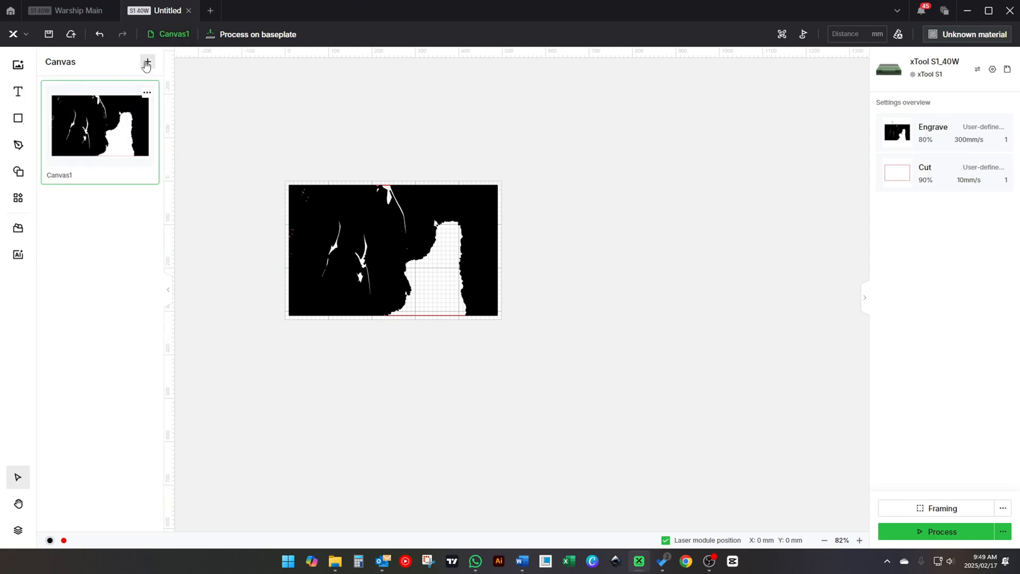
- Add Canvas2 and bring the second top-row warship tile in from Warship Main
left_click(77, 10)
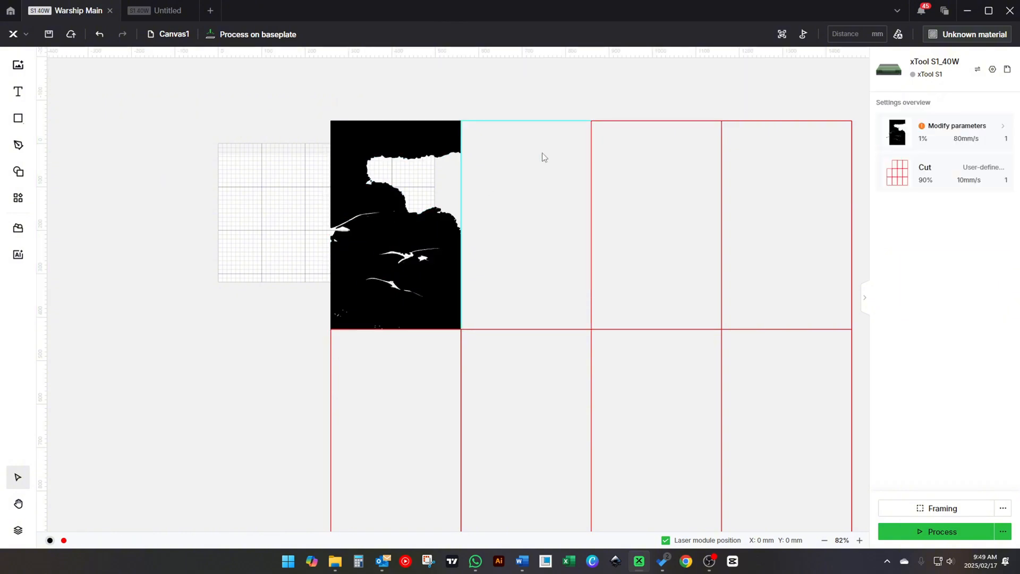
left_click(525, 224)
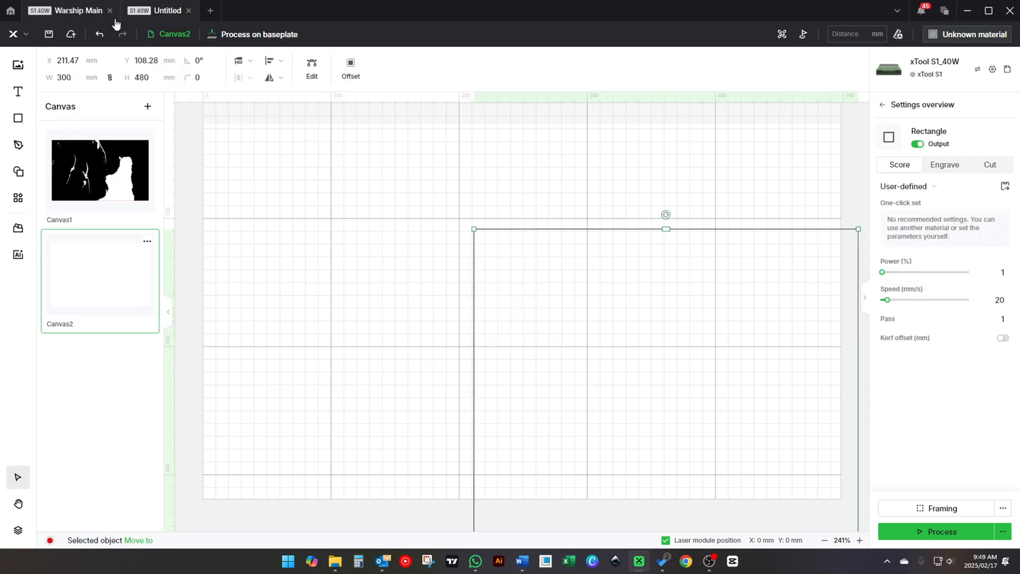
left_click(78, 11)
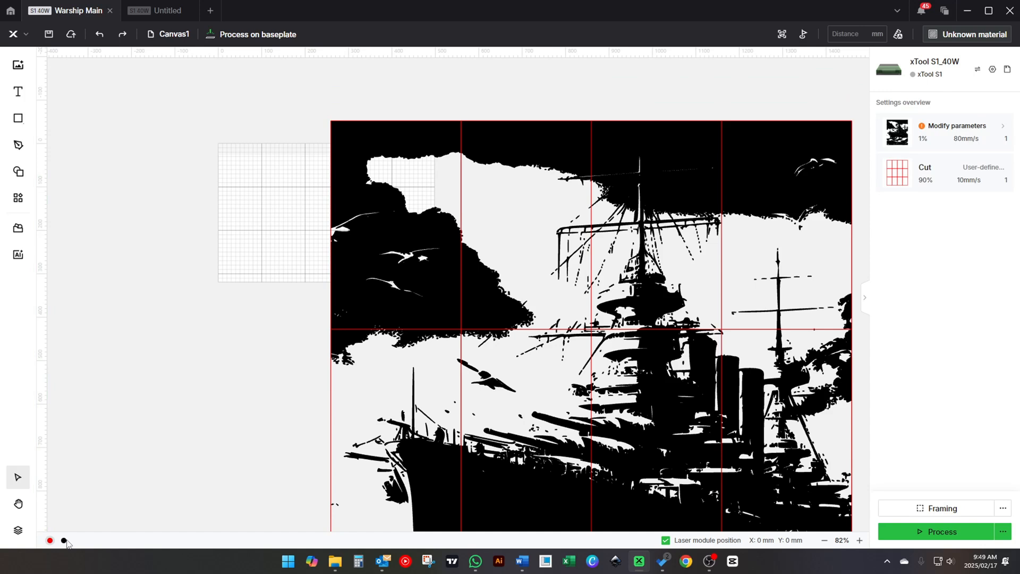
left_click(504, 216)
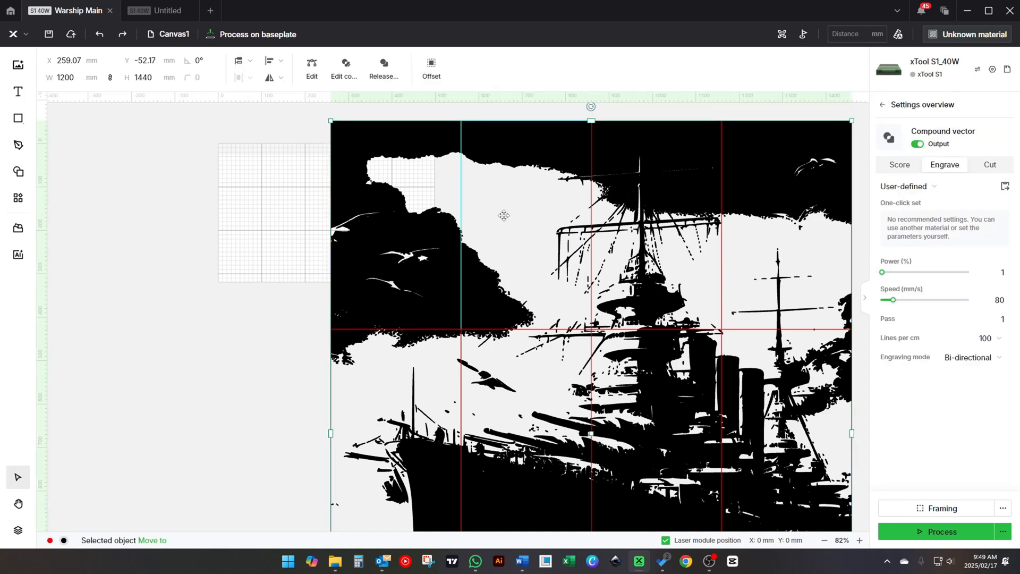
mouse_move(556, 144)
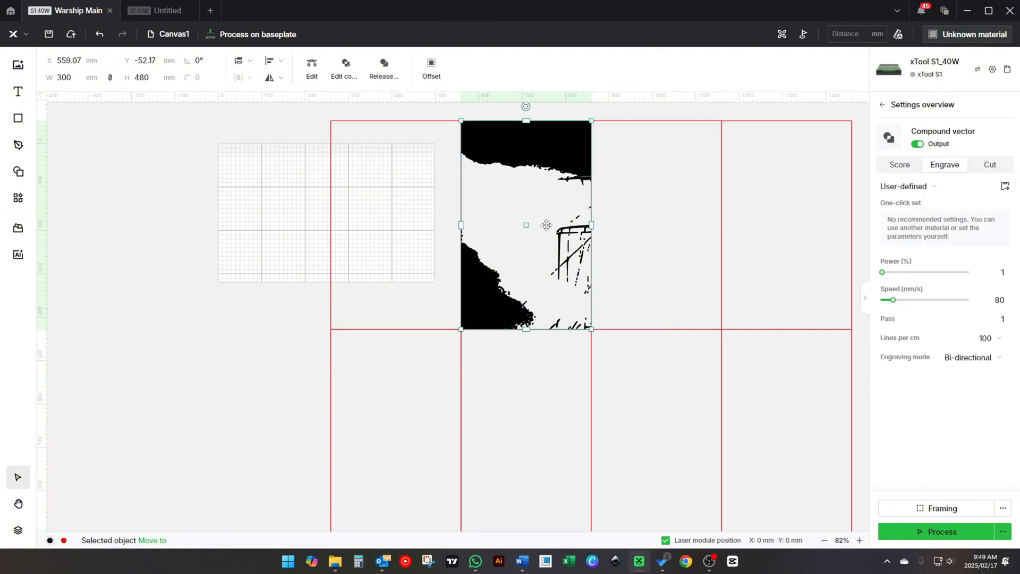
mouse_move(561, 201)
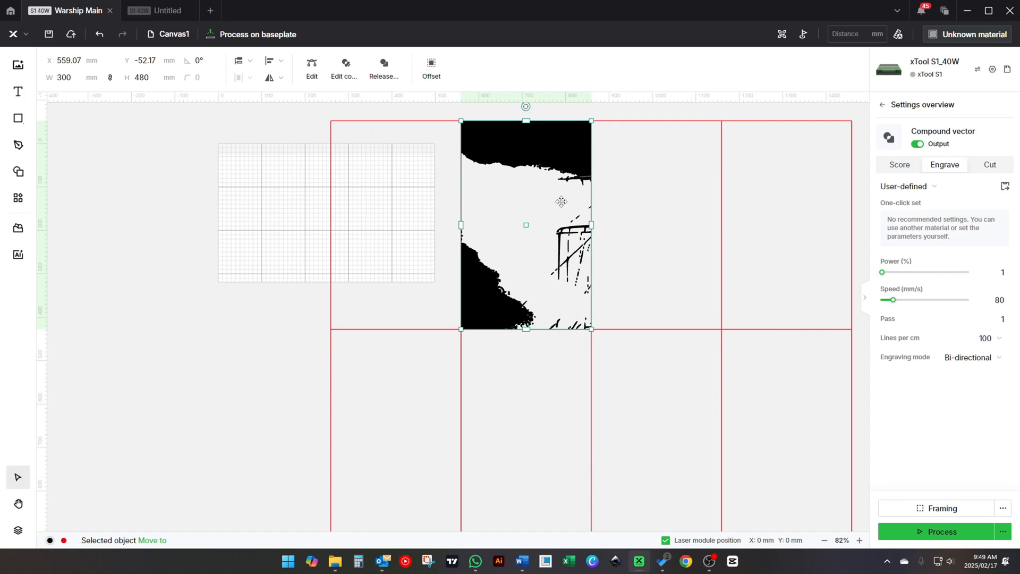
left_click(158, 10)
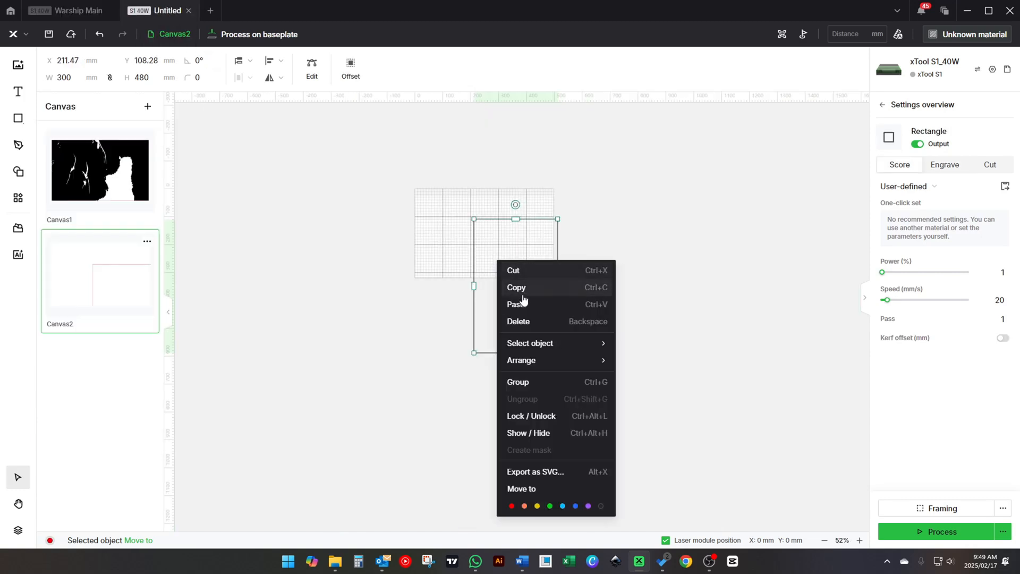
- Centre the tile image in its frame, group them and rotate the tile to 480×300 landscape
left_click(516, 304)
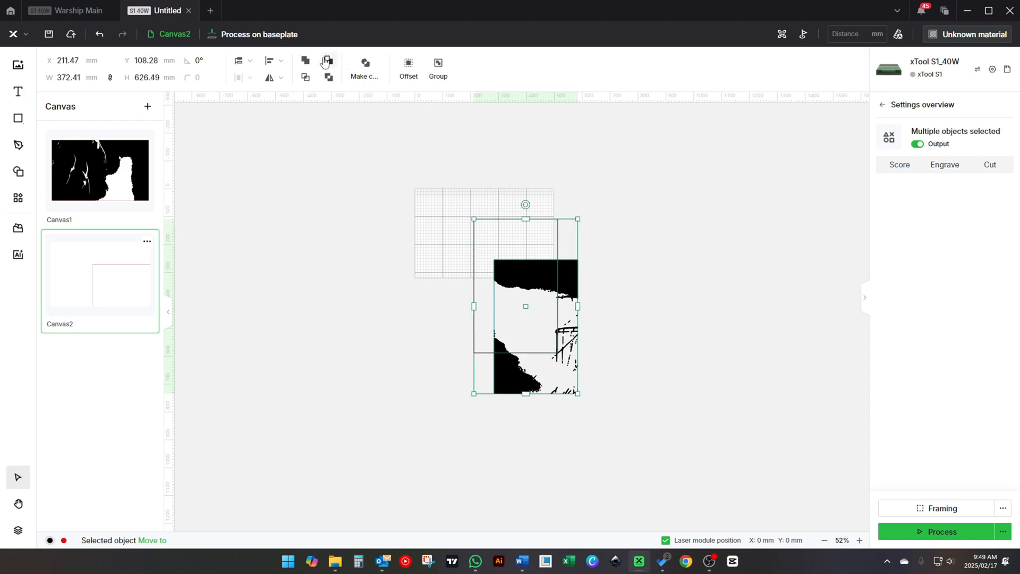
left_click(280, 62)
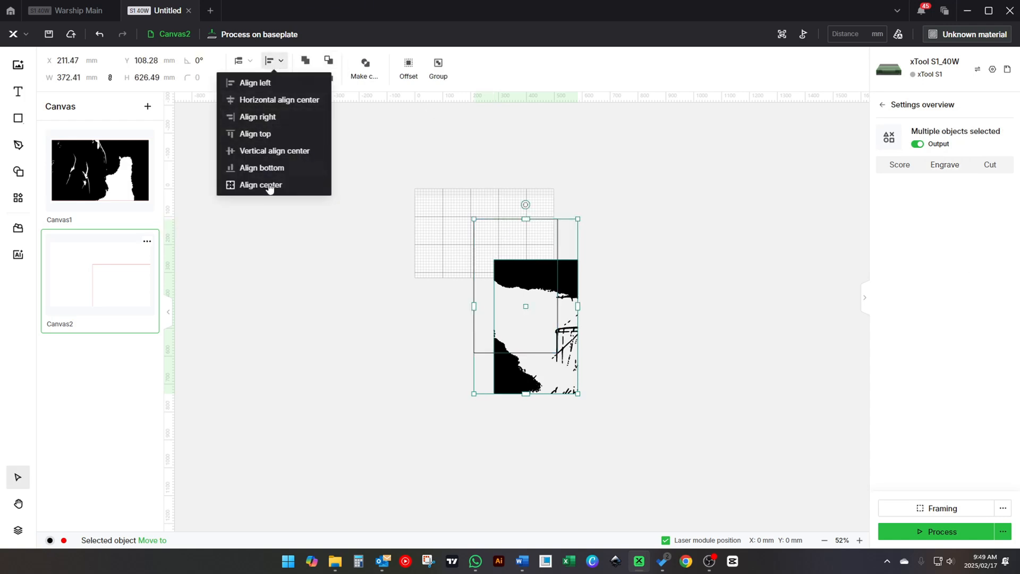
left_click(260, 185)
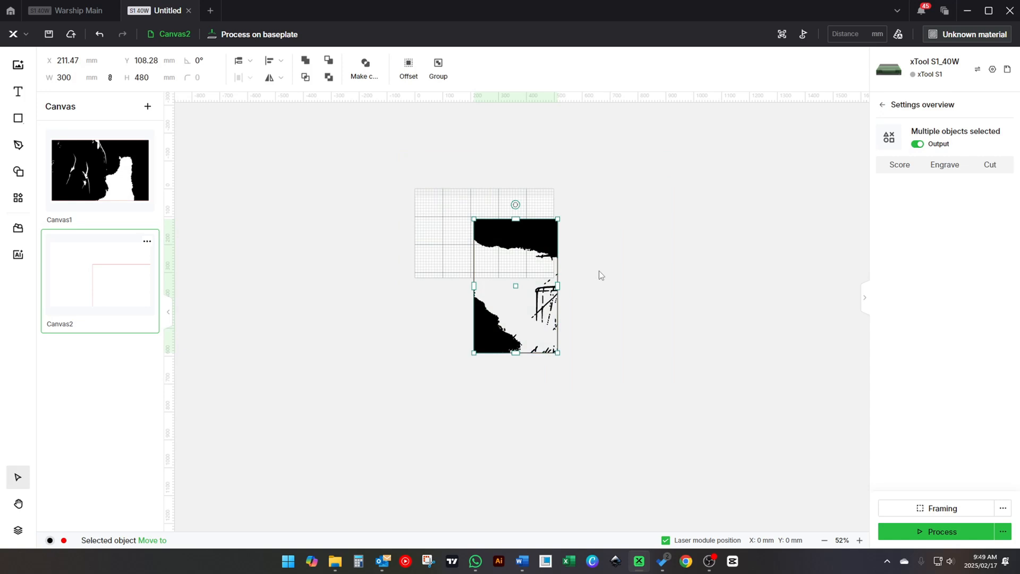
left_click(438, 68)
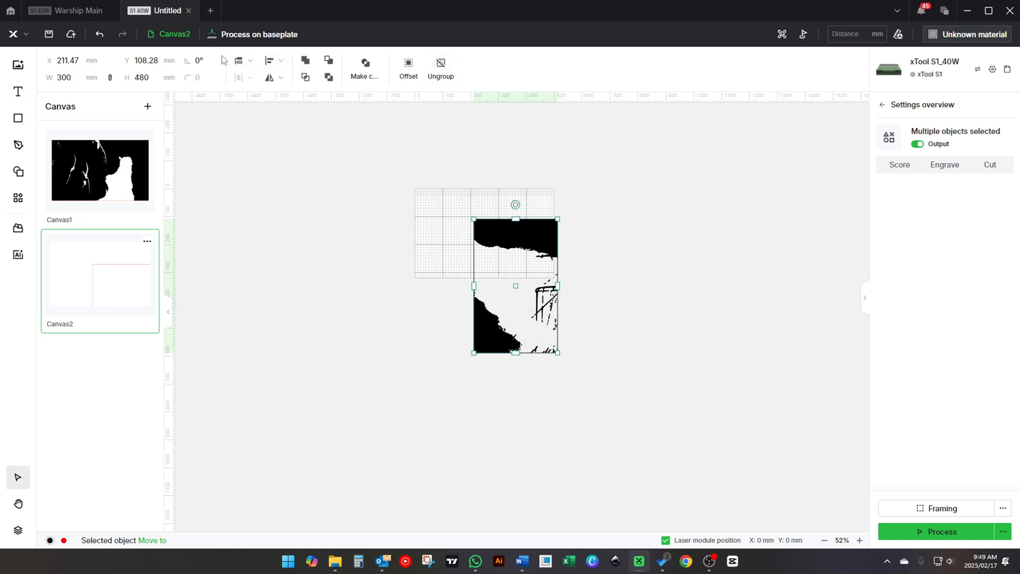
left_click(237, 59)
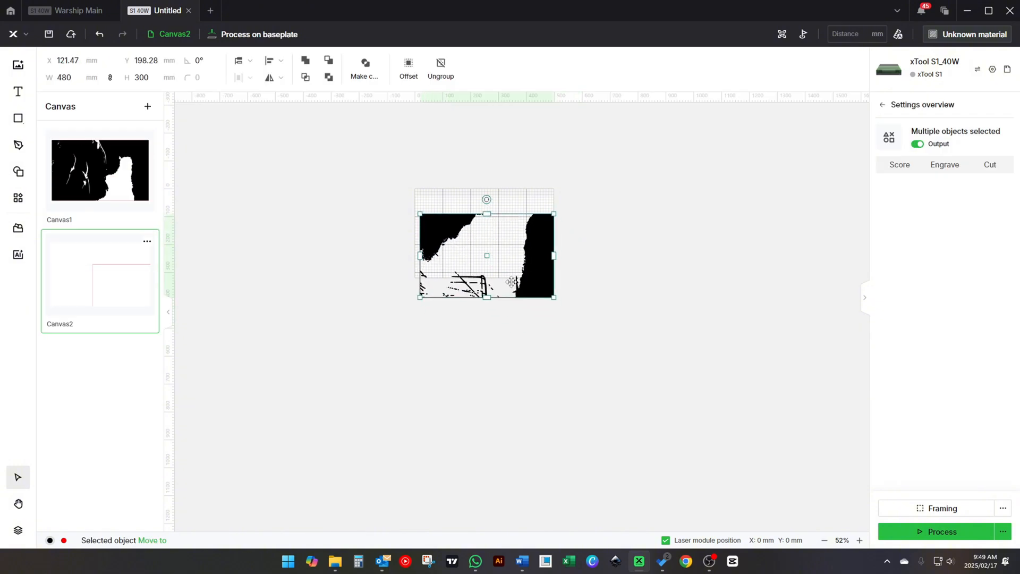
left_click(276, 61)
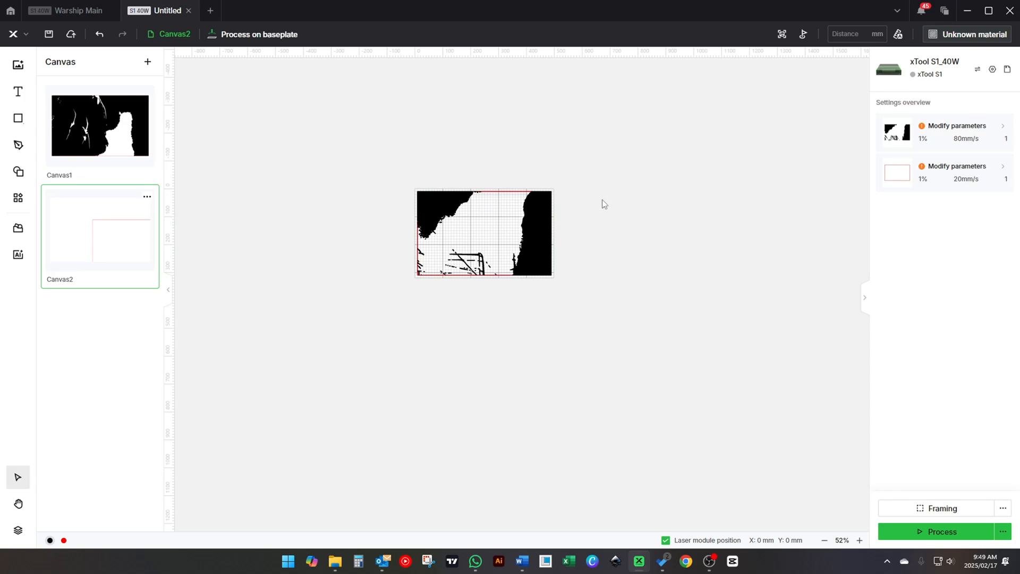
- Give Canvas2's tile image the 80% engrave preset and its frame the 3mm MDF S1 cut preset
left_click(484, 233)
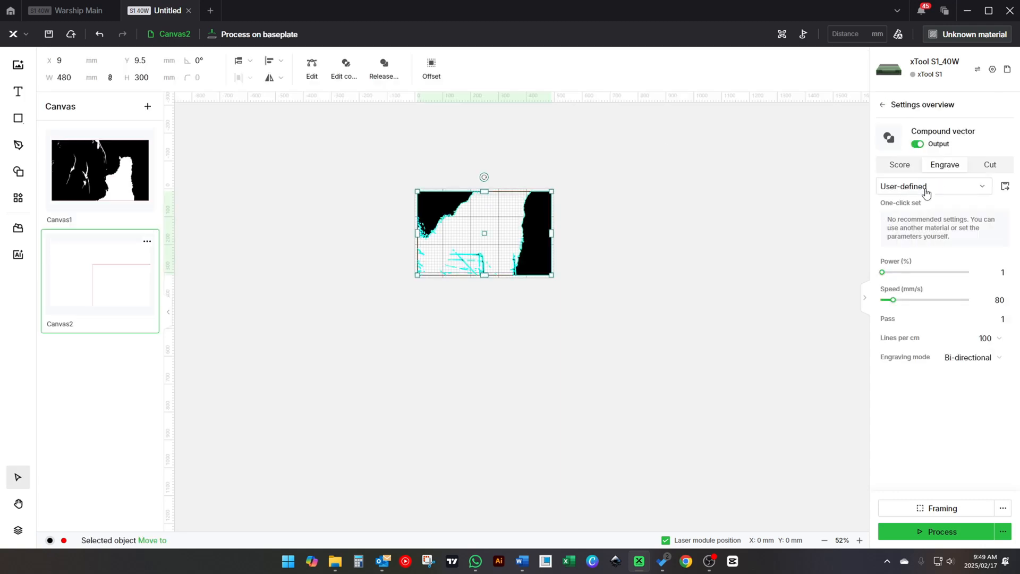
left_click(932, 186)
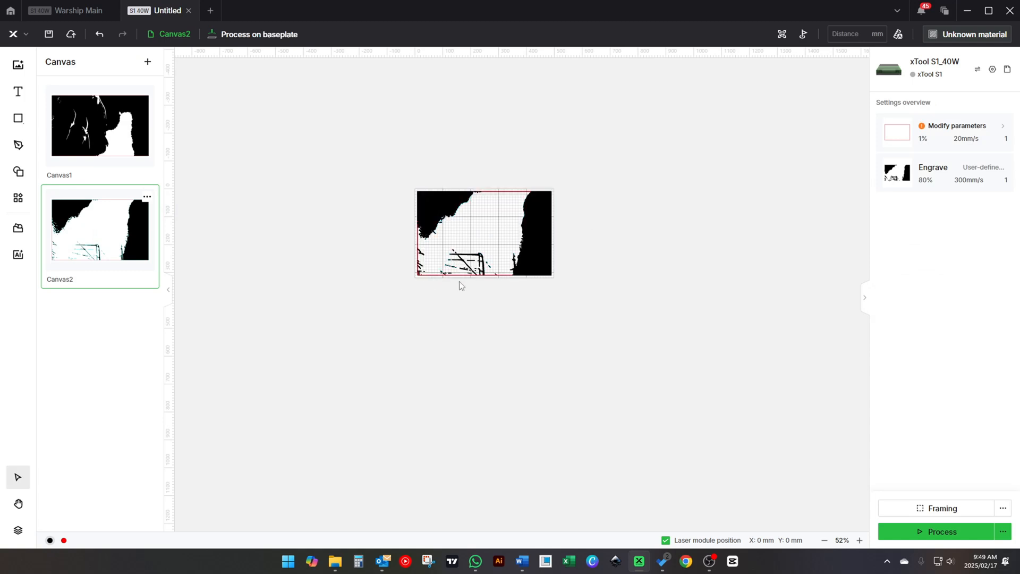
left_click(484, 233)
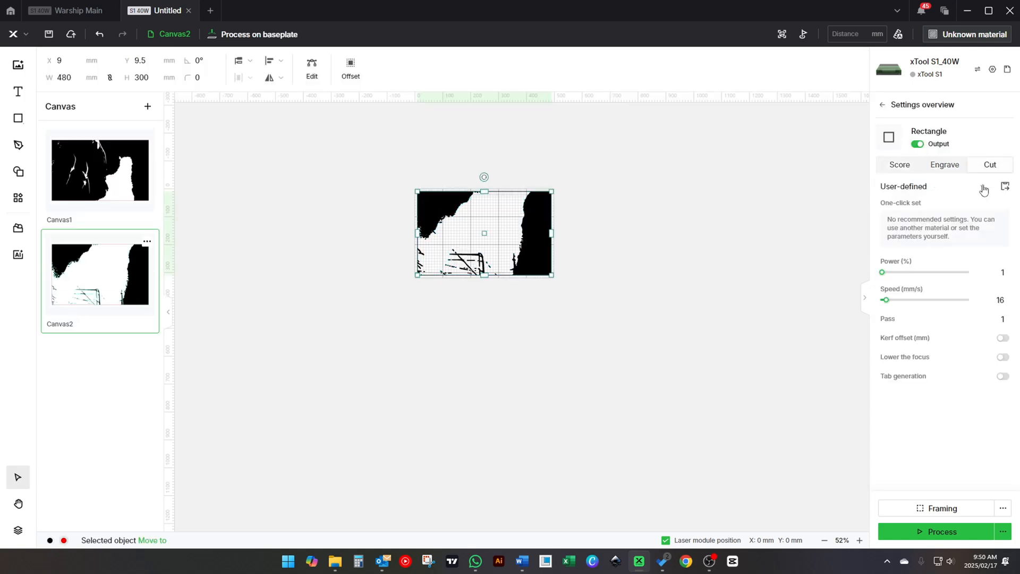
left_click(932, 186)
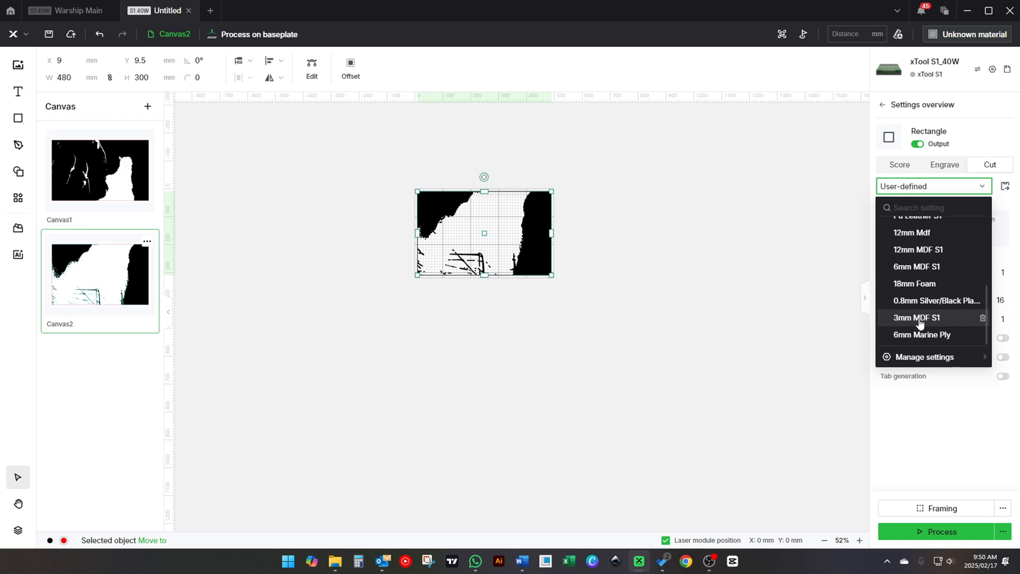
left_click(918, 318)
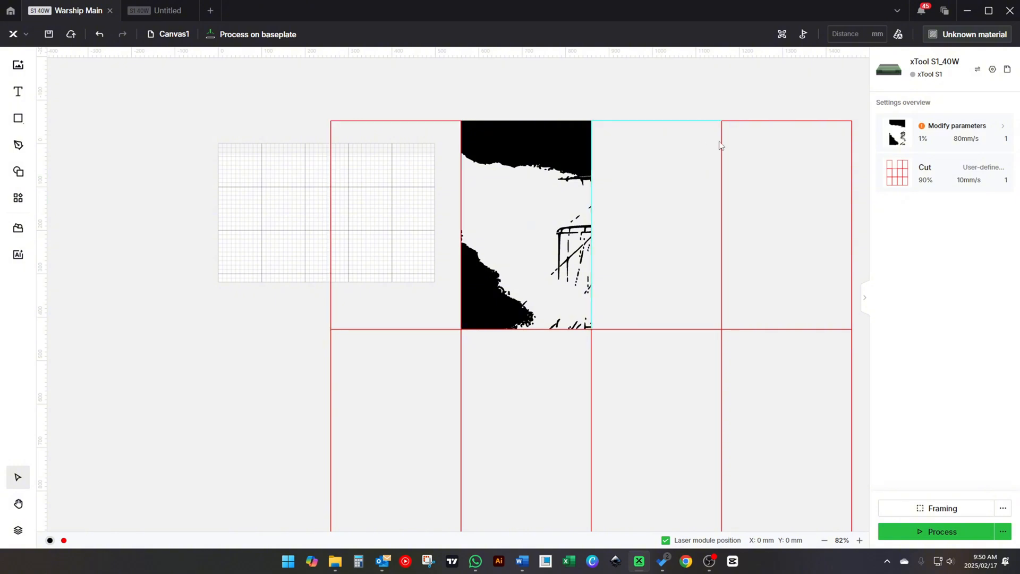
- Copy the mast tile image from the top row of Warship Main
left_click(656, 224)
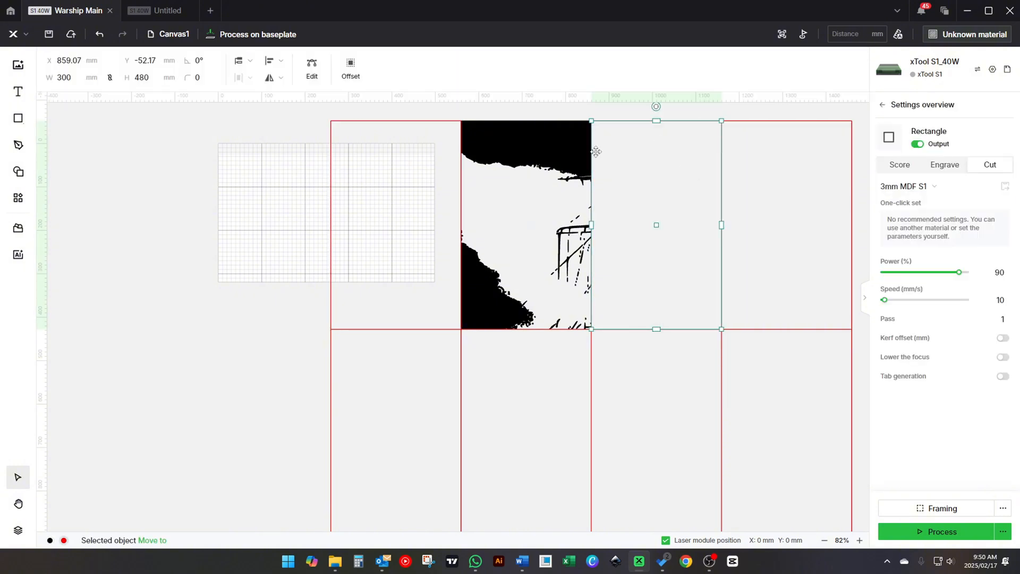
left_click(338, 124)
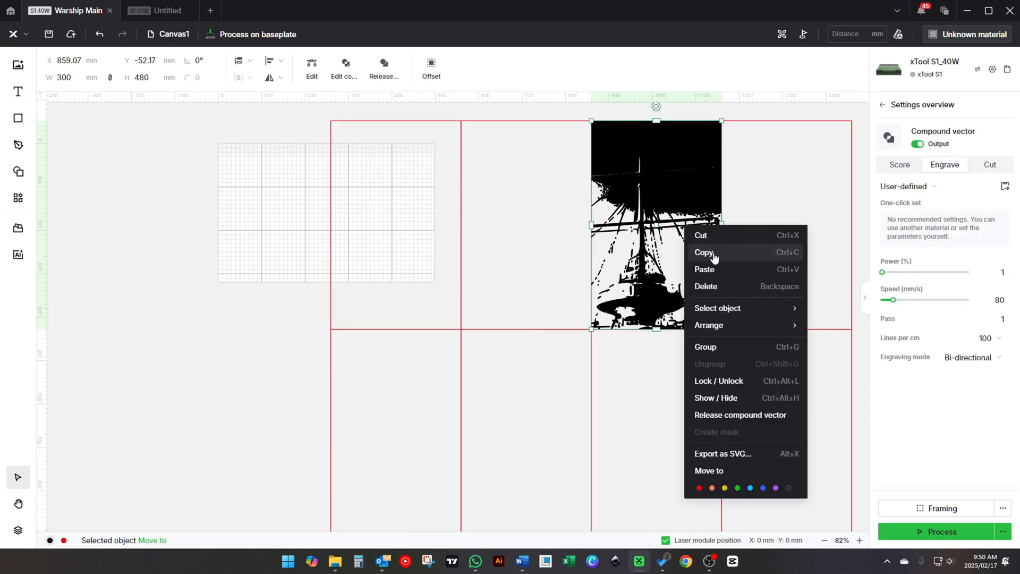
left_click(160, 10)
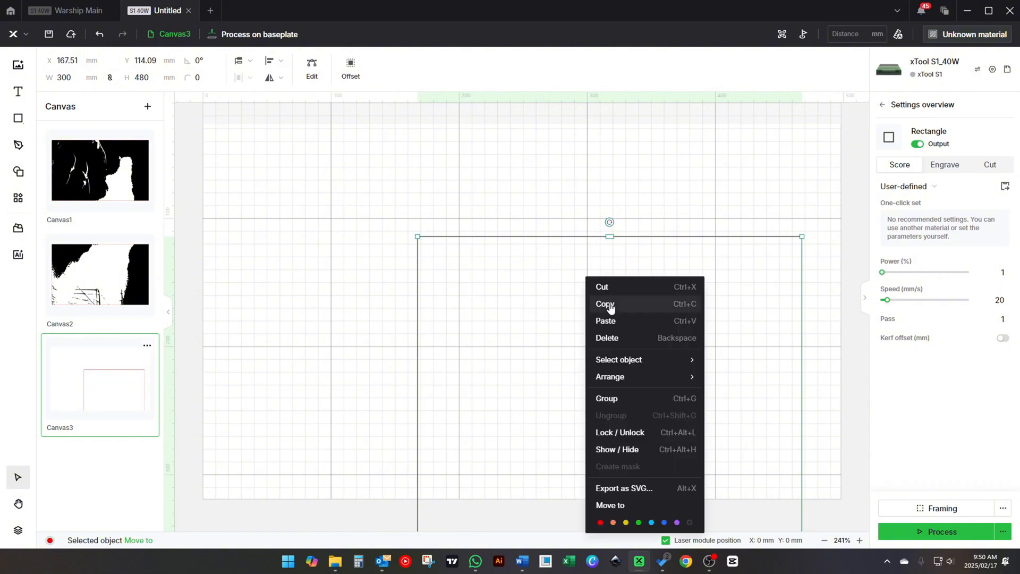
- Paste the mast tile into Canvas3 and centre it within its rectangle frame
left_click(606, 321)
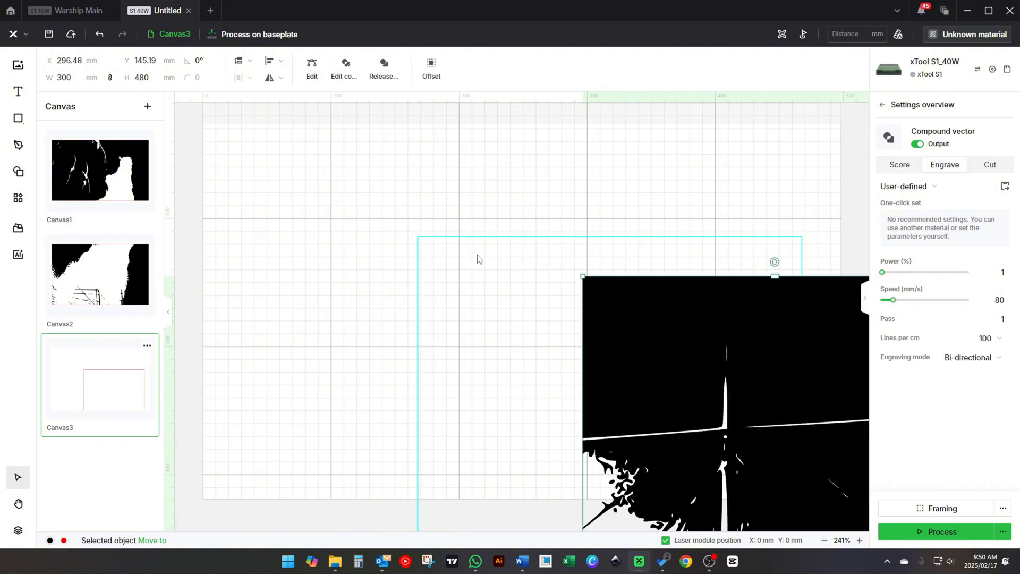
left_click(271, 62)
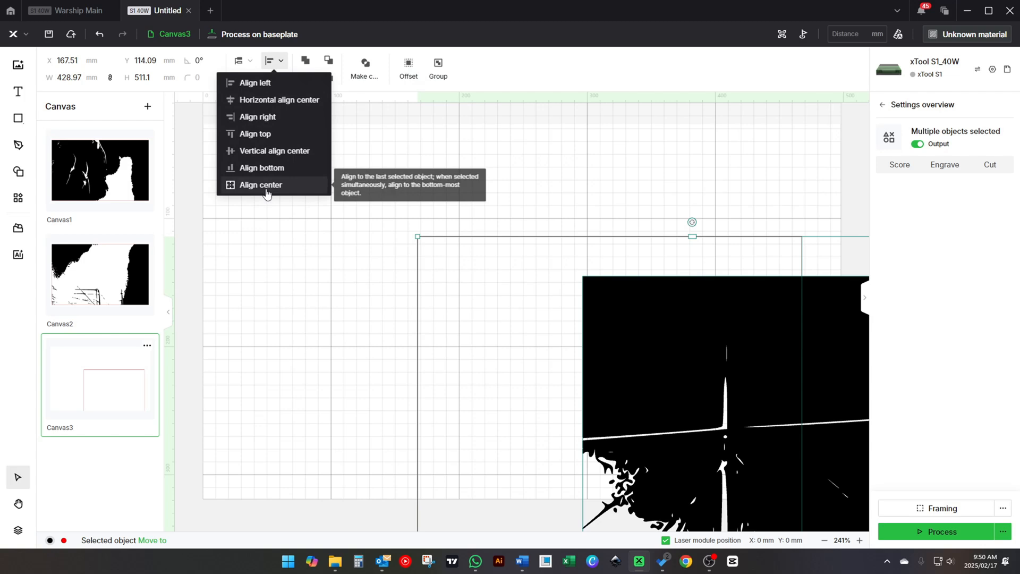
left_click(260, 185)
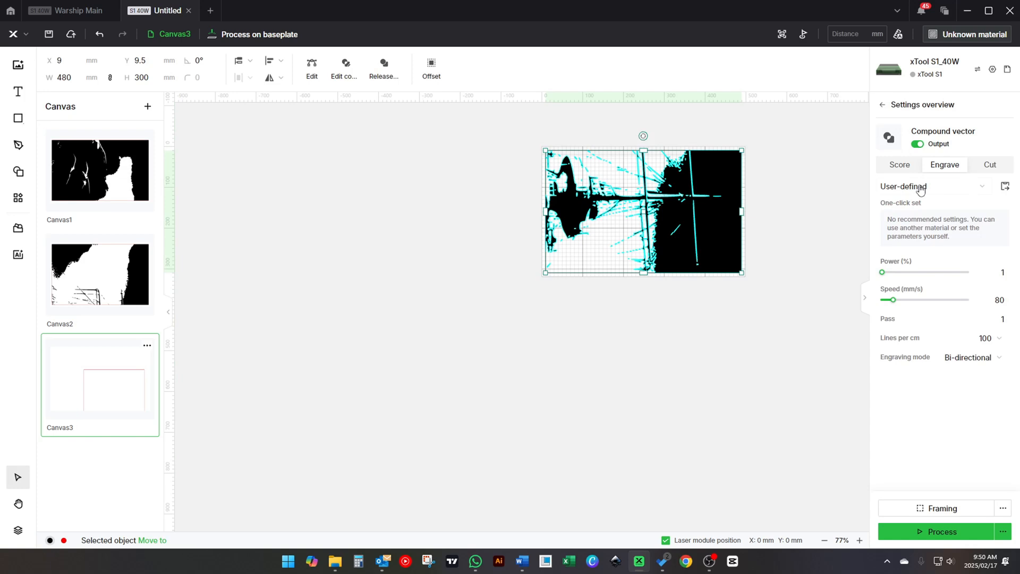
- Apply the saved 80%, 300 mm/s engrave preset to the tile and the 90%, 10 mm/s cut preset to its frame
left_click(932, 186)
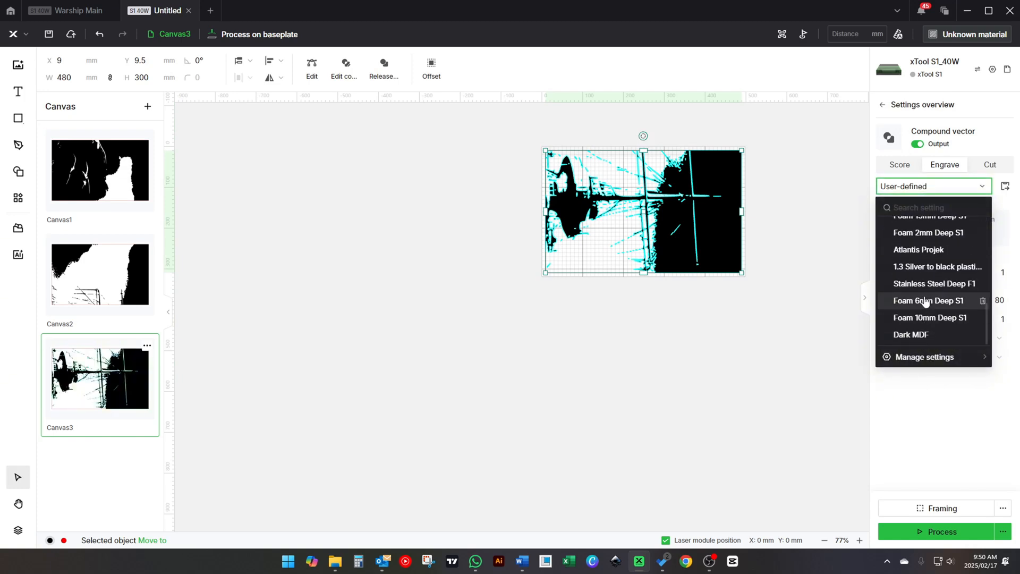
left_click(918, 249)
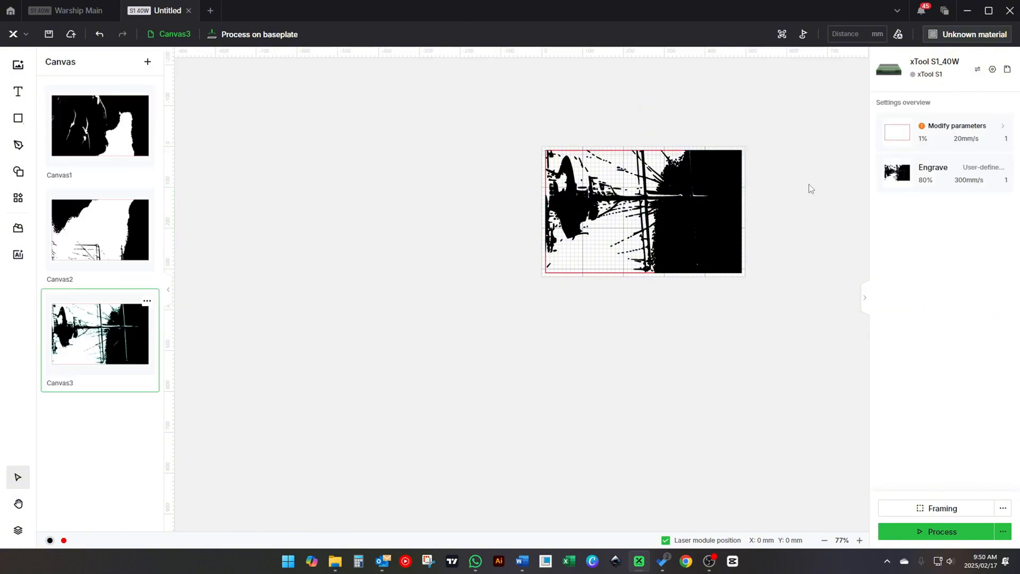
left_click(643, 211)
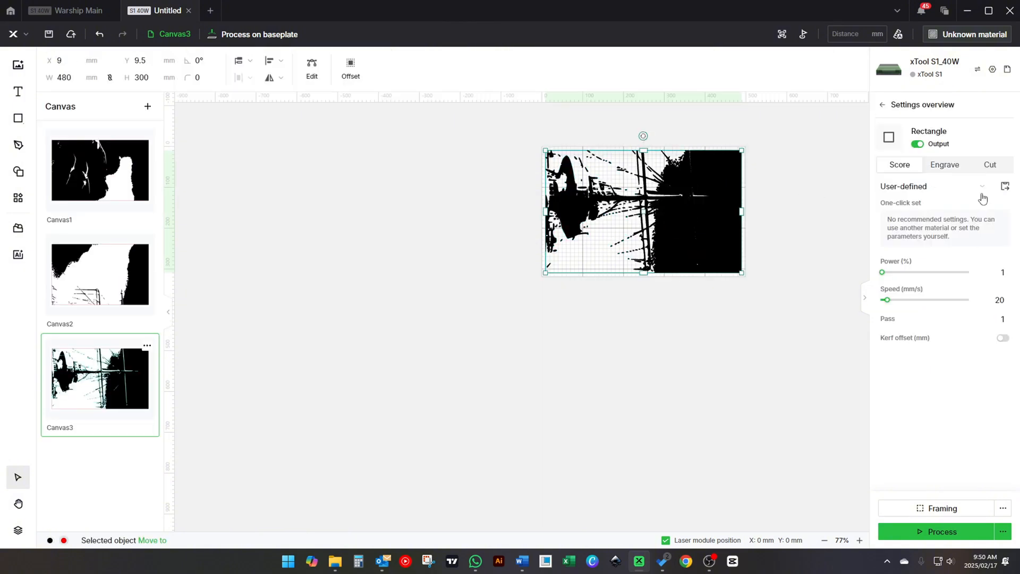
left_click(932, 186)
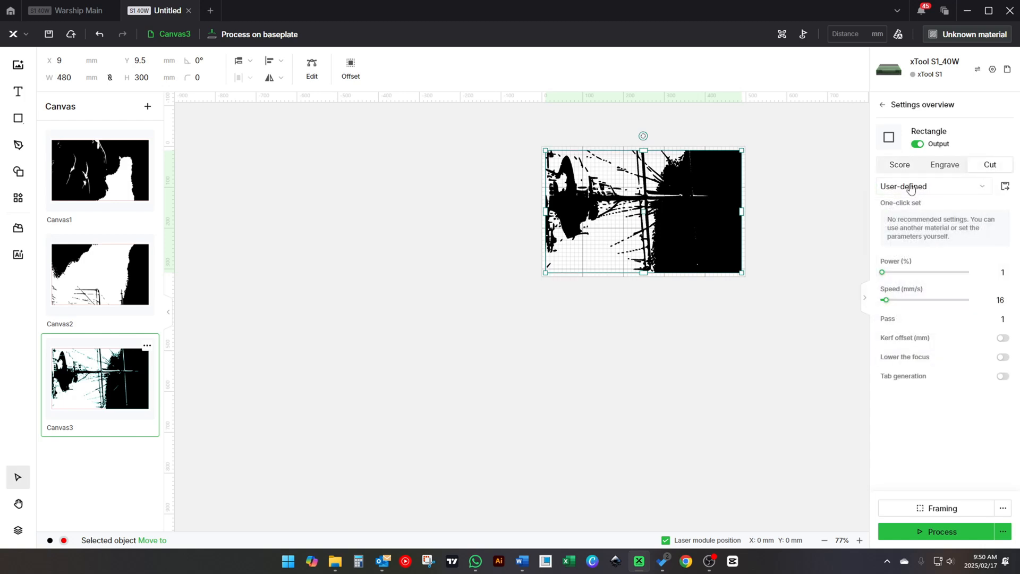
left_click(931, 186)
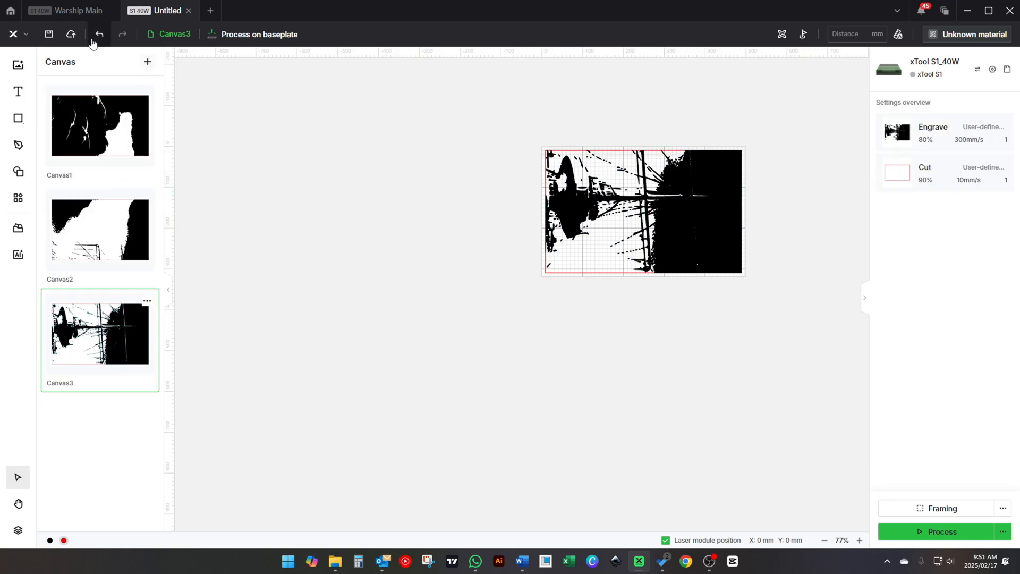
- Start saving the project locally so the Save As window shows the Warship Video folder
left_click(49, 34)
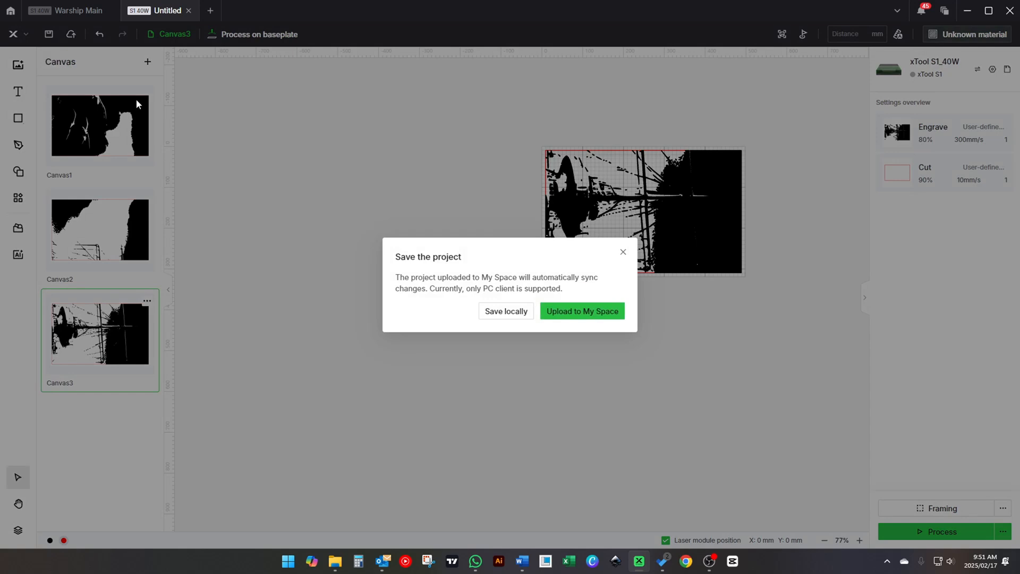
left_click(506, 311)
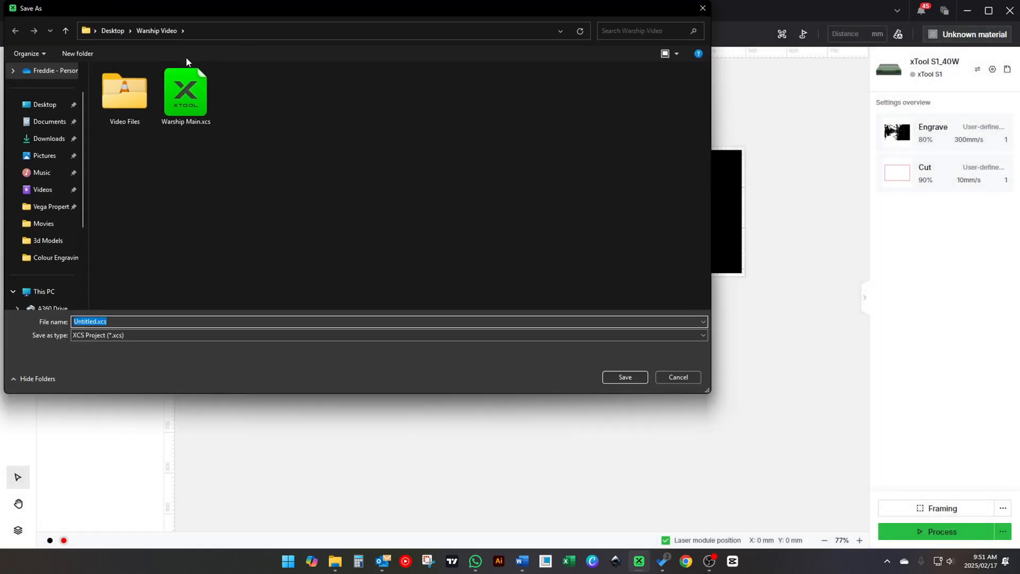